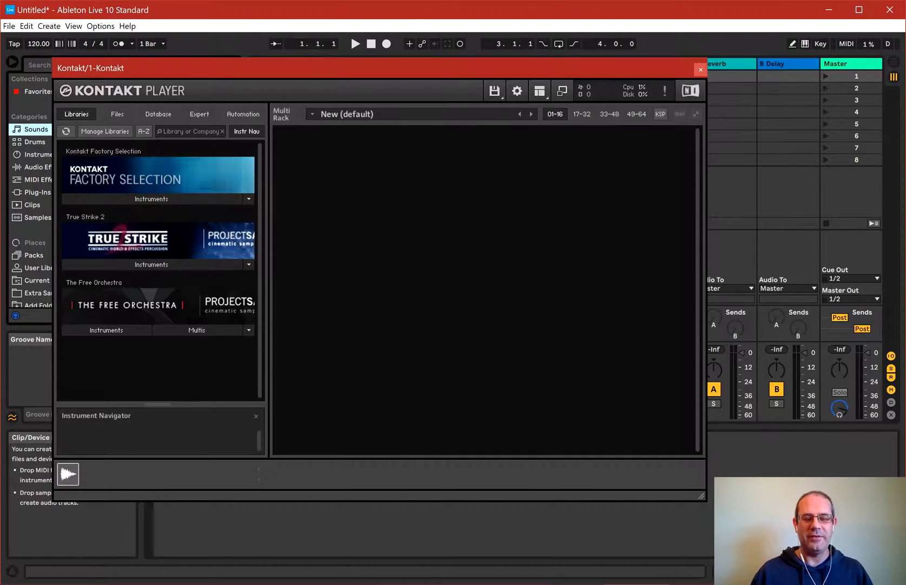
# Close the Kontakt/1-Kontakt plugin window to return to the Live session
pyautogui.click(699, 69)
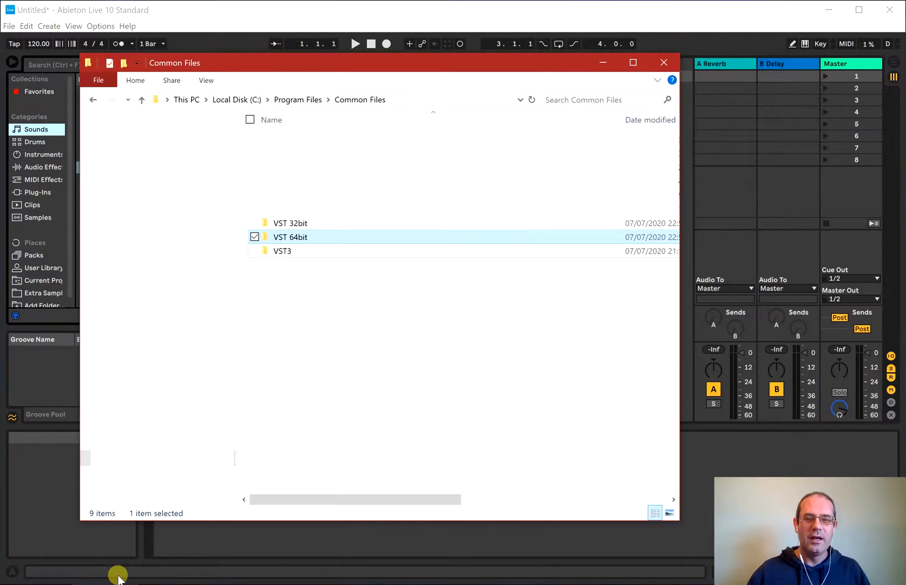
pyautogui.moveTo(399, 298)
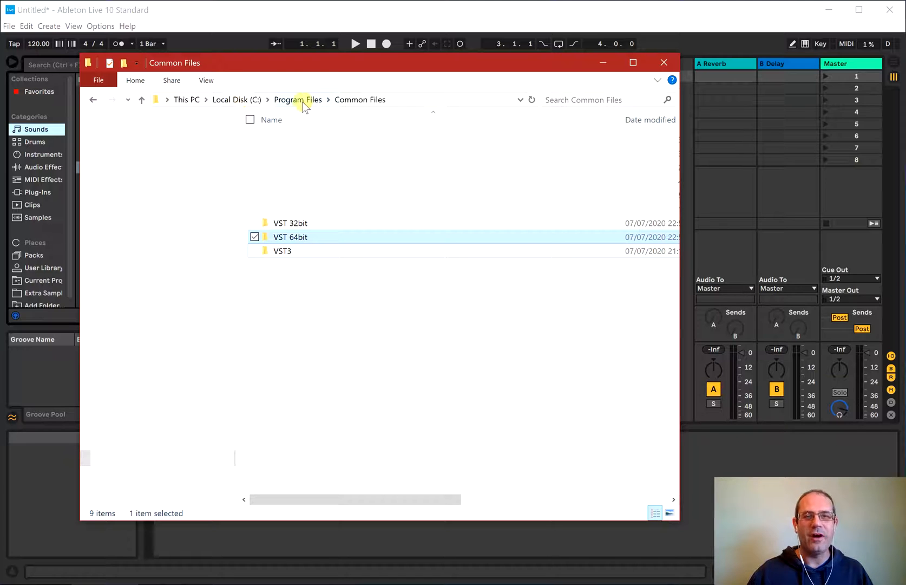
pyautogui.moveTo(360, 99)
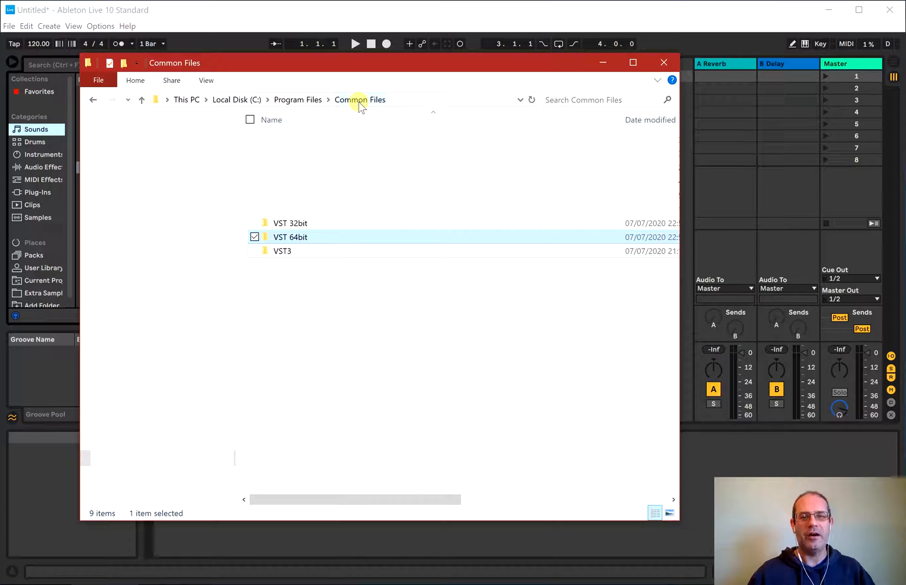
pyautogui.moveTo(295, 254)
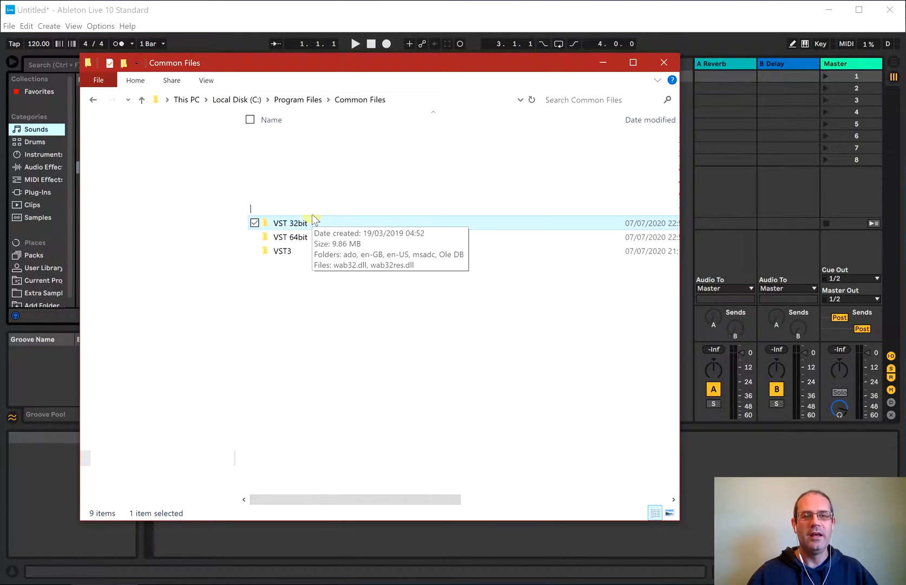
pyautogui.moveTo(311, 235)
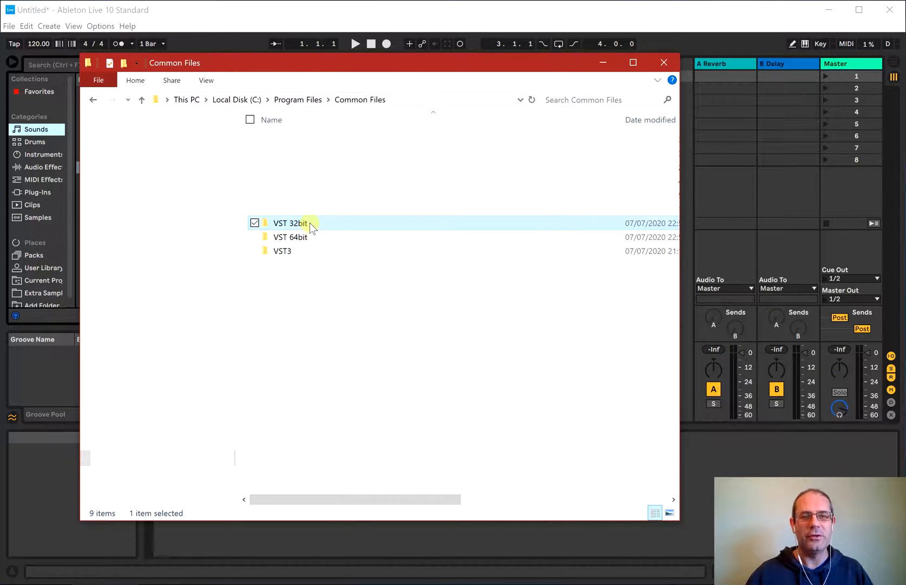
pyautogui.moveTo(309, 234)
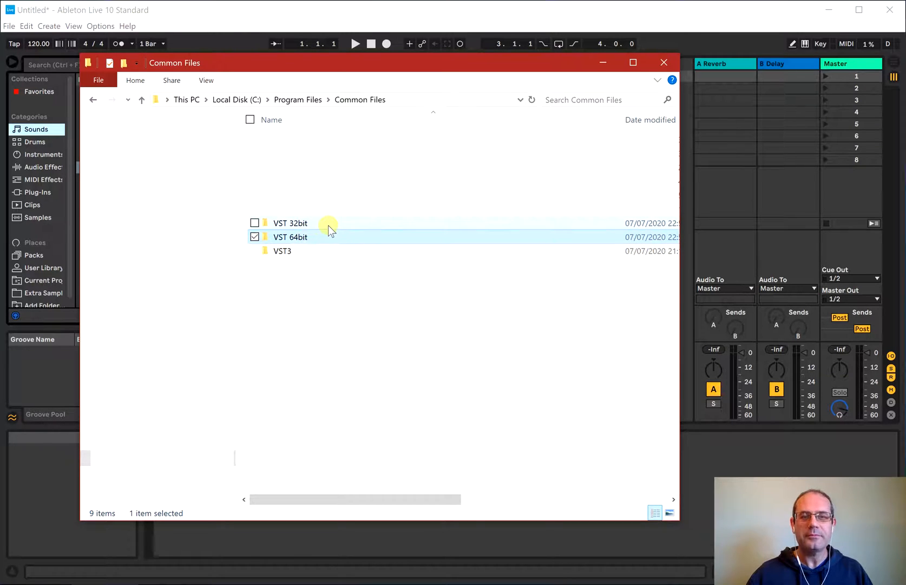
pyautogui.moveTo(297, 223)
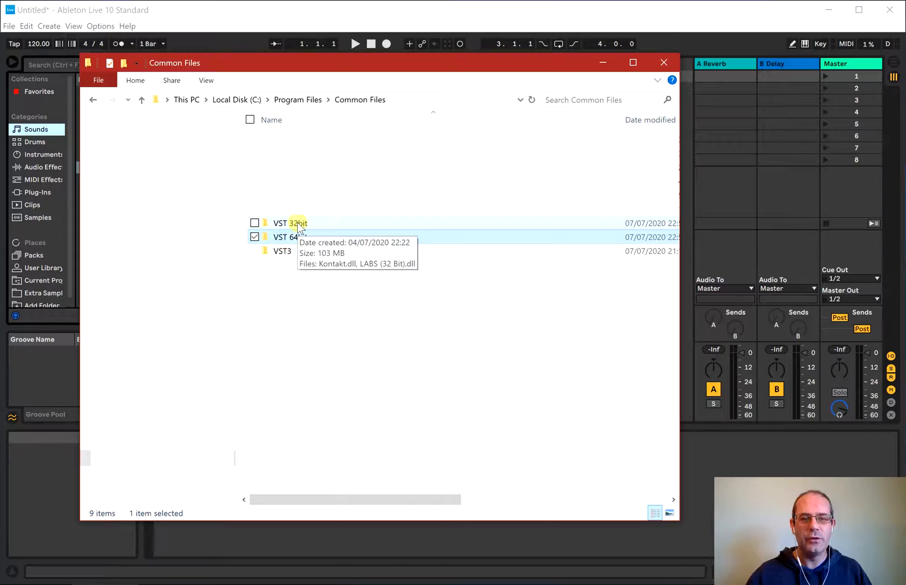
pyautogui.moveTo(299, 292)
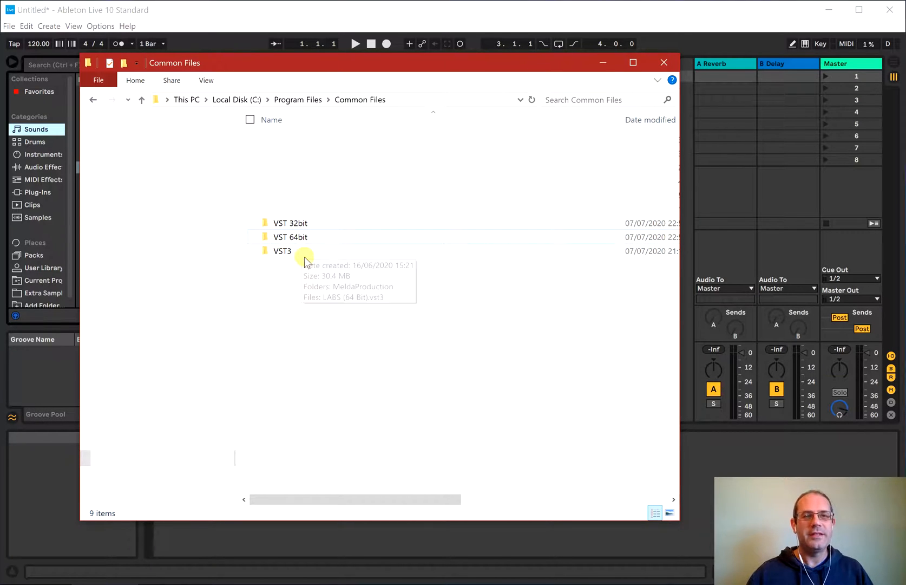
pyautogui.moveTo(294, 342)
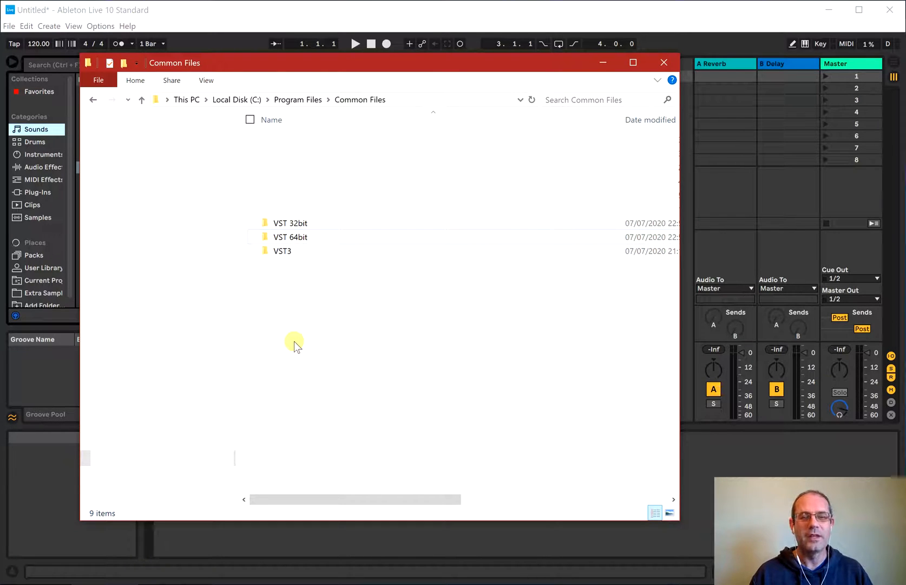
pyautogui.moveTo(287, 317)
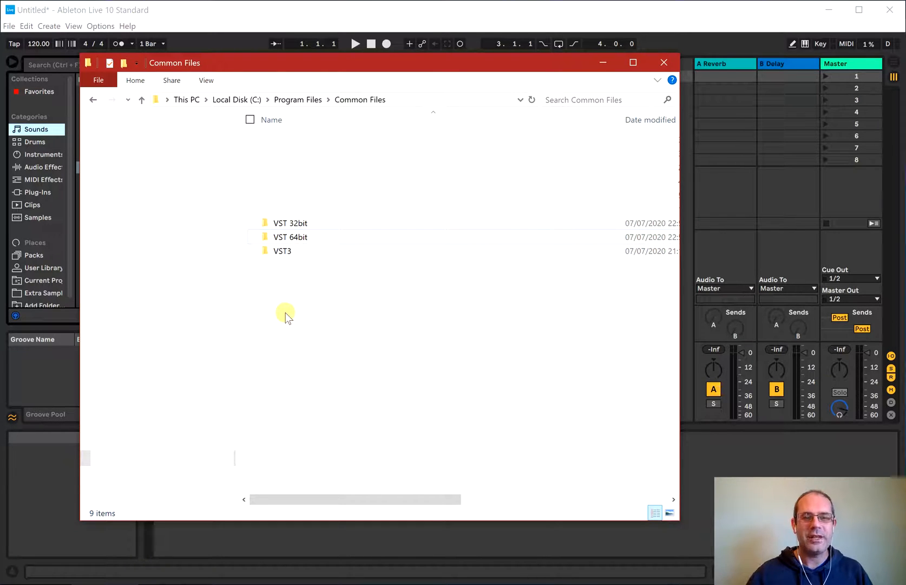
pyautogui.moveTo(309, 242)
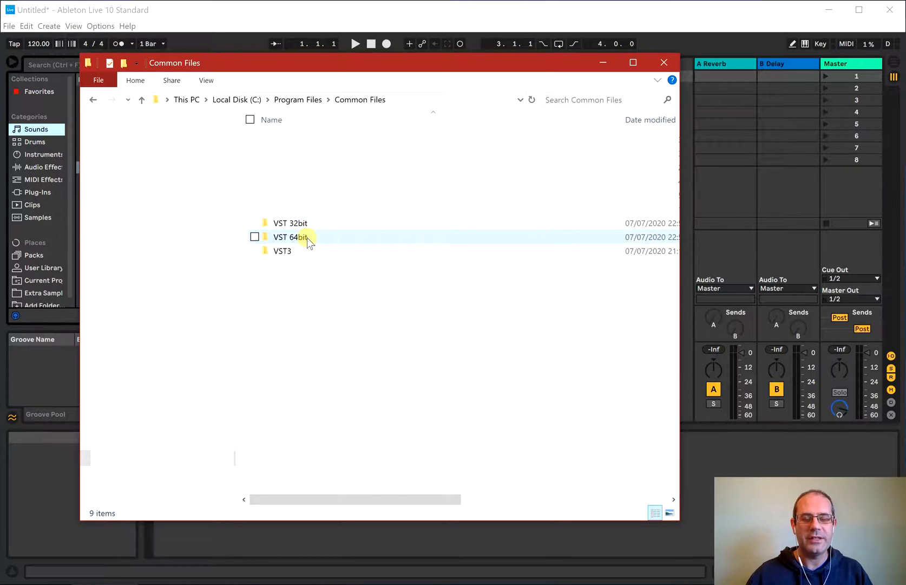
pyautogui.moveTo(306, 251)
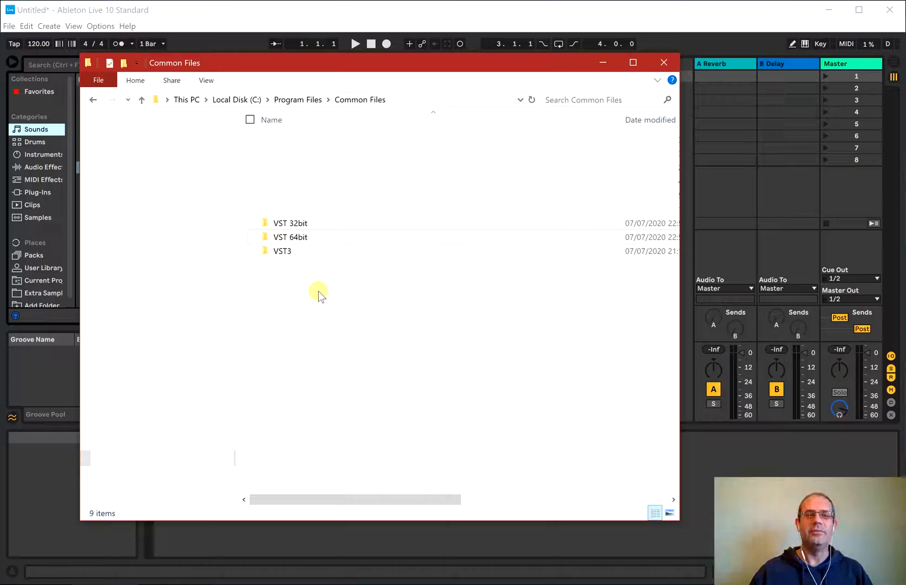
pyautogui.moveTo(315, 276)
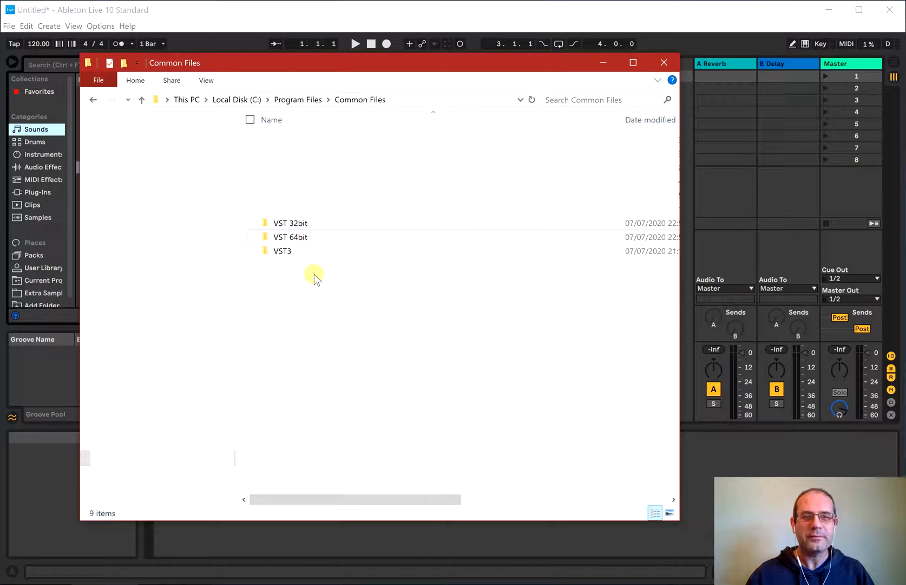
pyautogui.moveTo(294, 237)
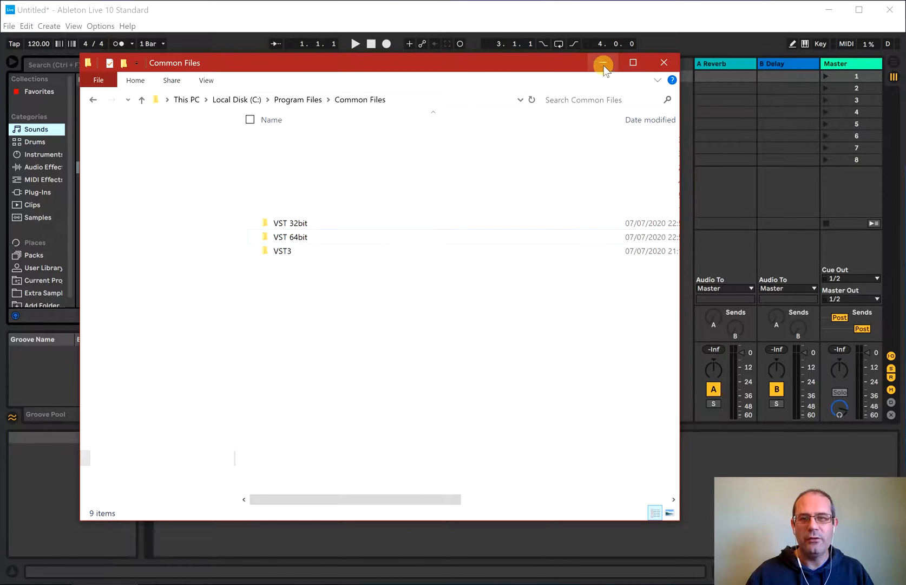
# Minimize Common Files and follow the footer's Native Access link on native-instruments.com
pyautogui.click(603, 62)
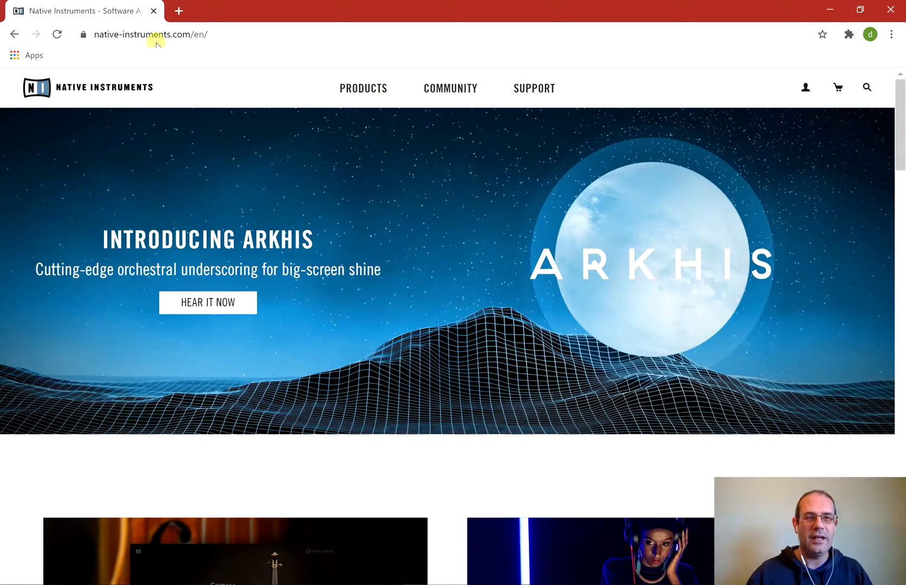
pyautogui.moveTo(456, 238)
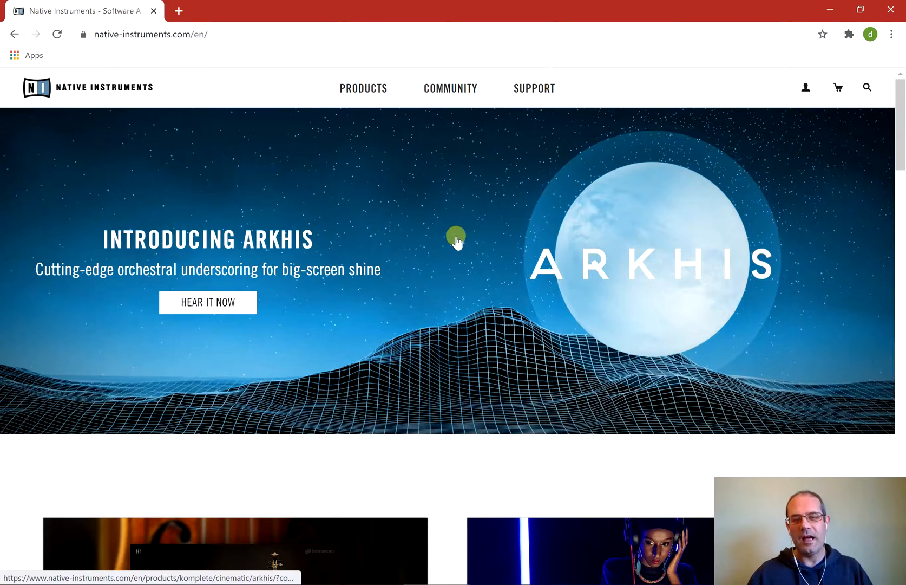
pyautogui.scroll(-3)
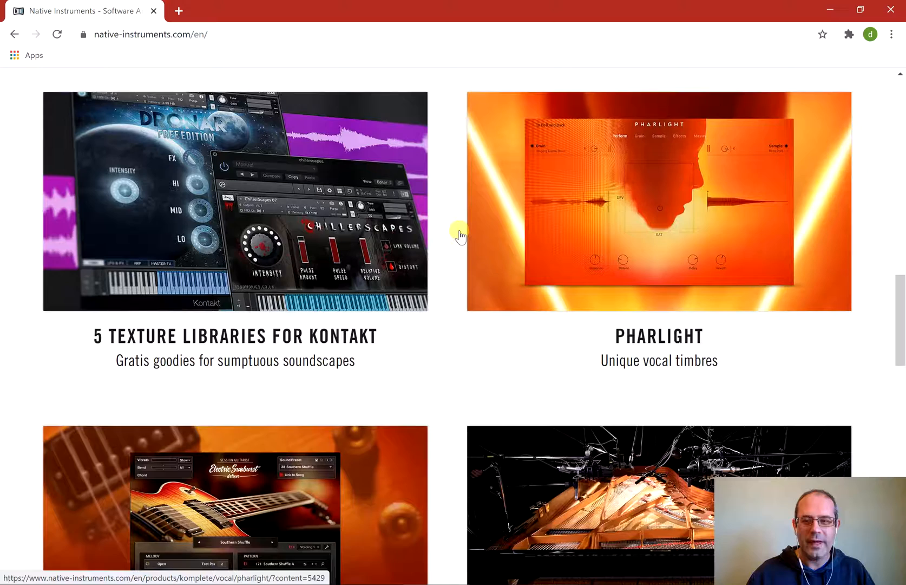
pyautogui.scroll(-3)
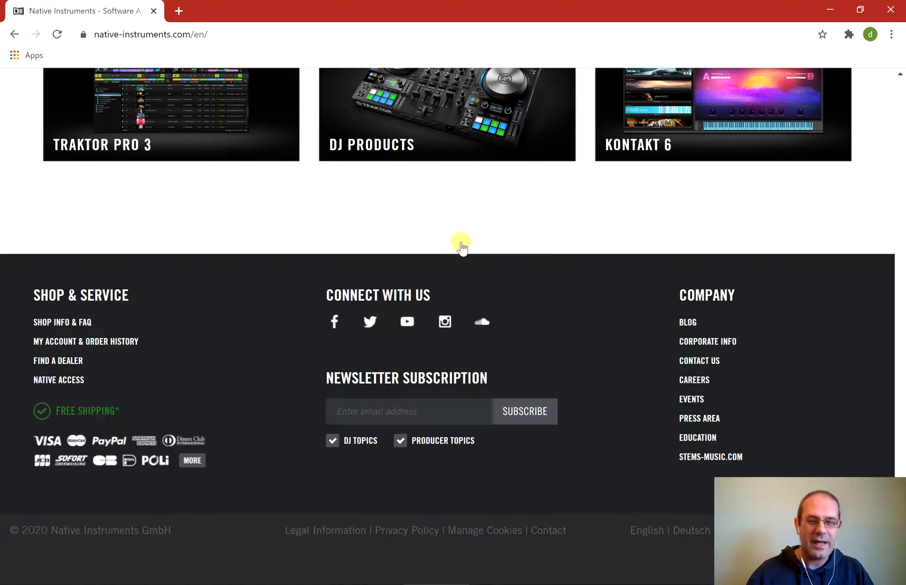
pyautogui.moveTo(59, 379)
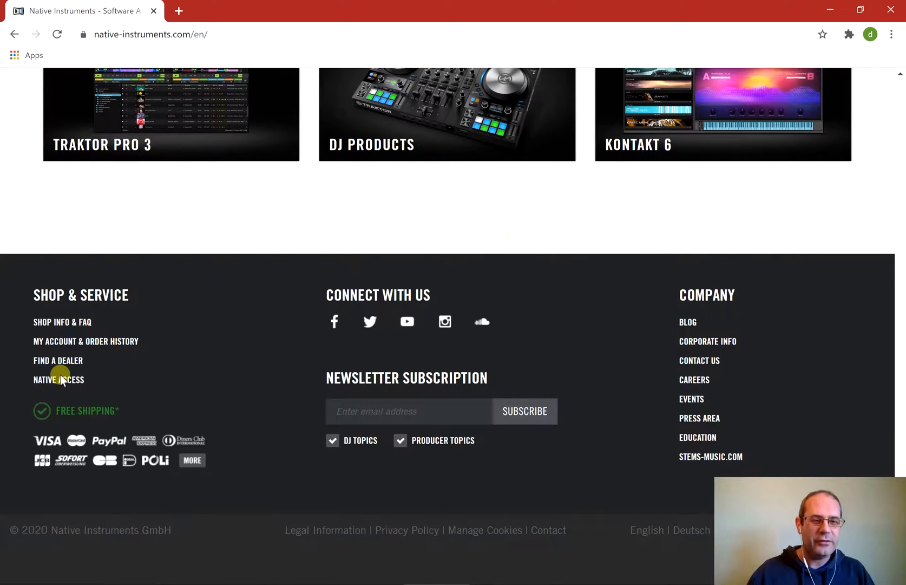
pyautogui.moveTo(61, 381)
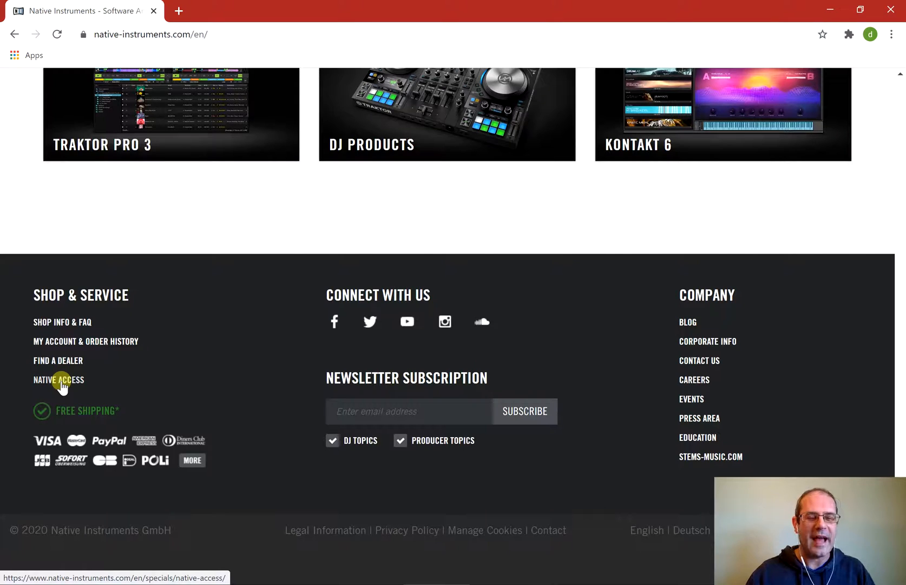
pyautogui.click(59, 379)
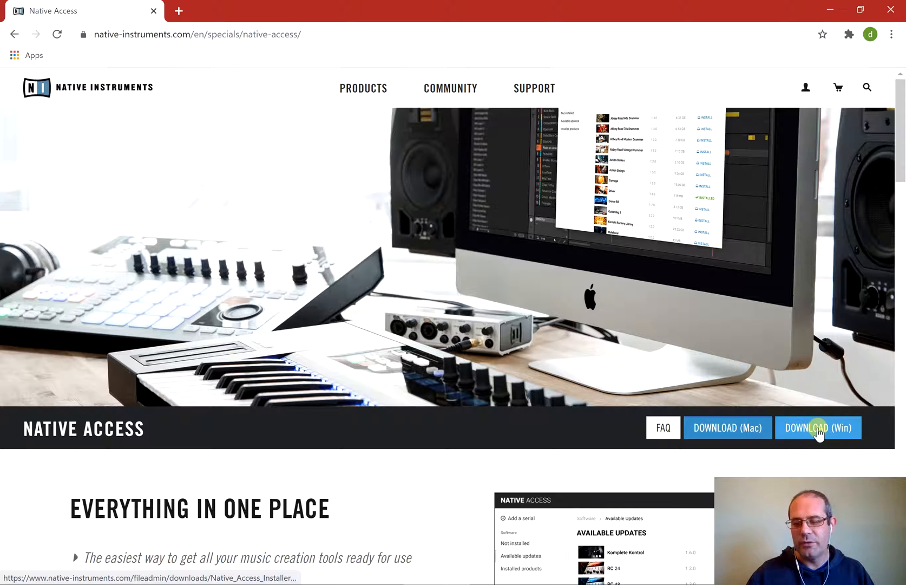
pyautogui.moveTo(728, 428)
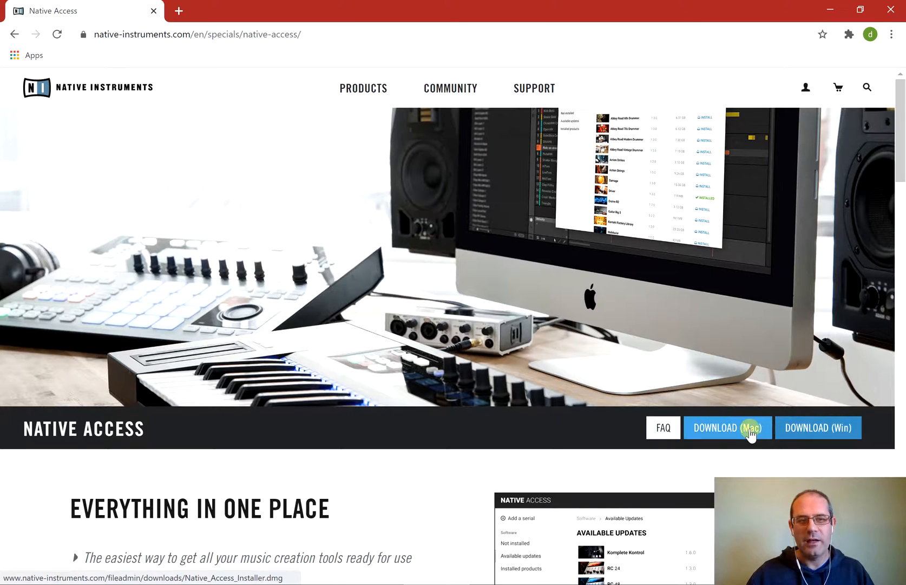
pyautogui.moveTo(845, 257)
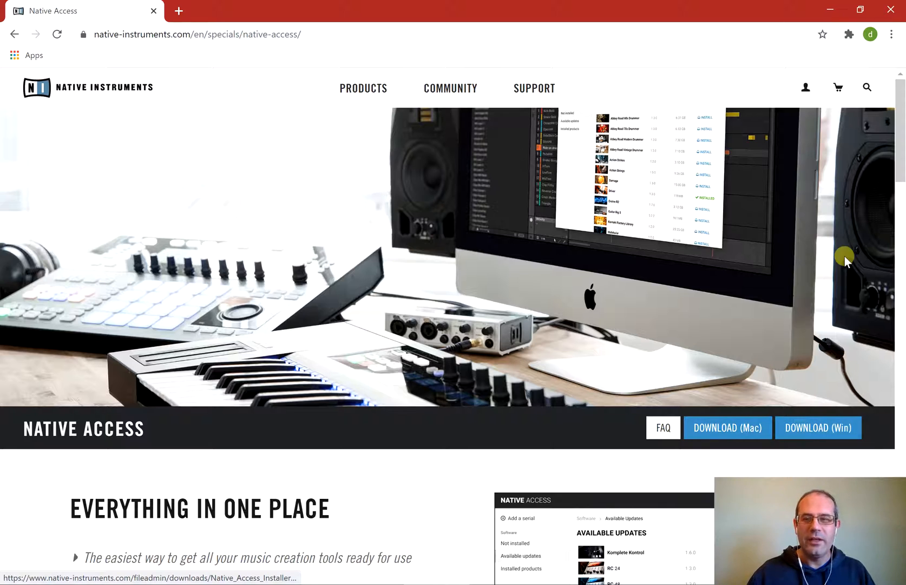
pyautogui.moveTo(404, 315)
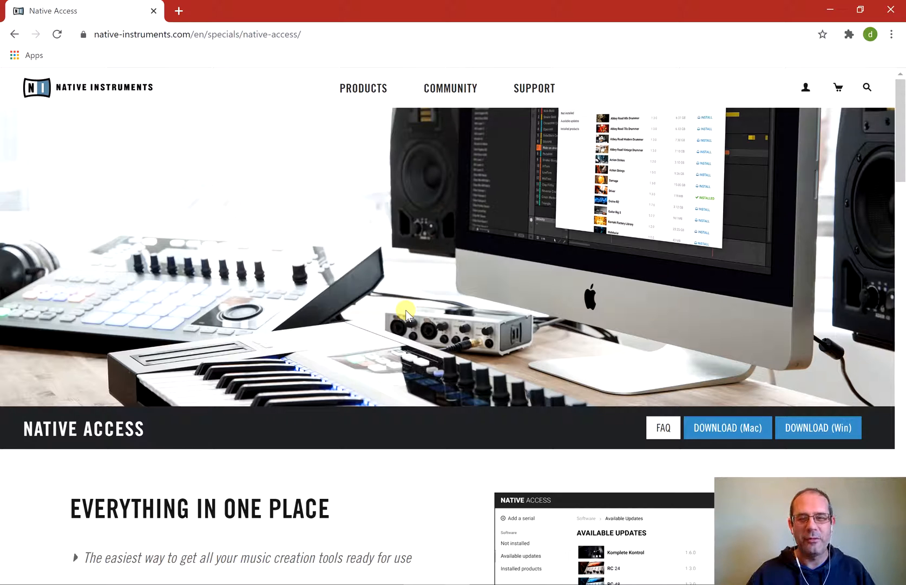
pyautogui.moveTo(239, 160)
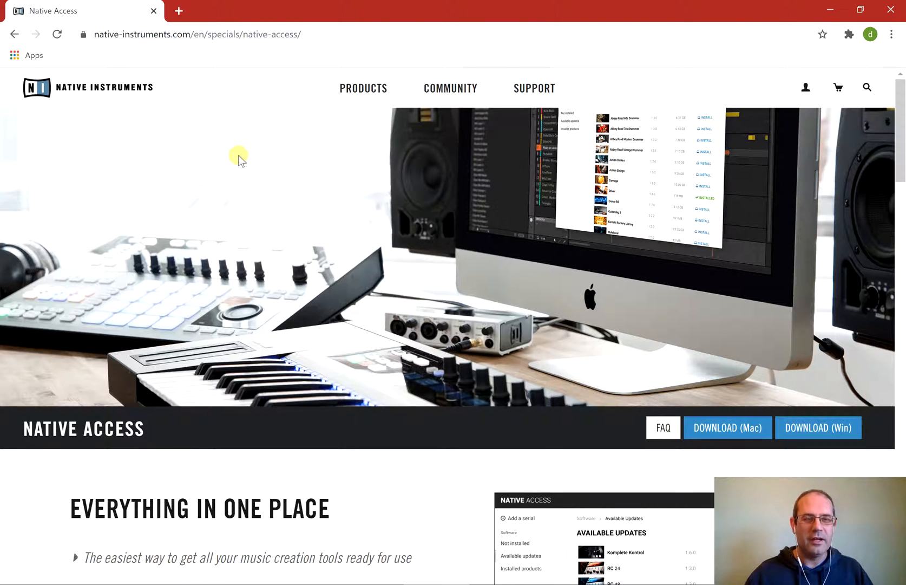
pyautogui.moveTo(234, 174)
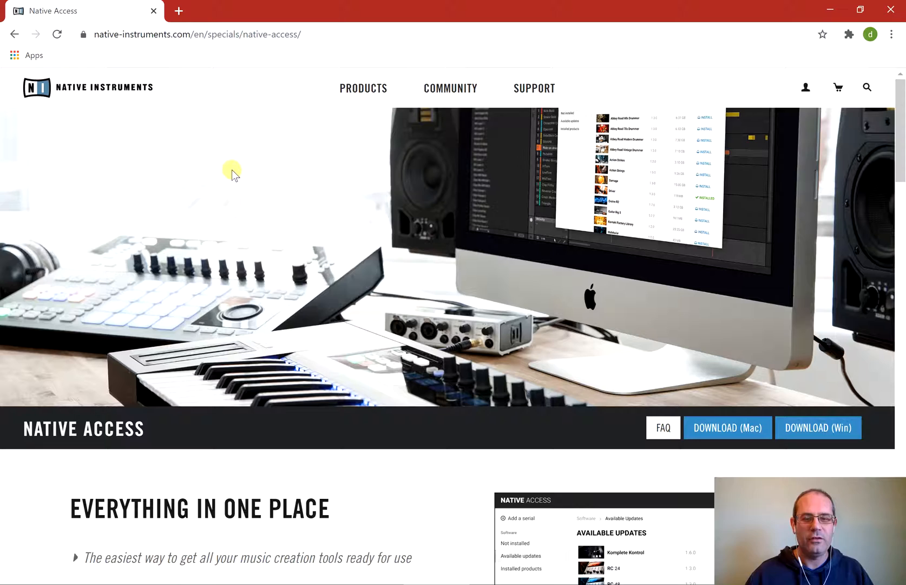
pyautogui.moveTo(524, 416)
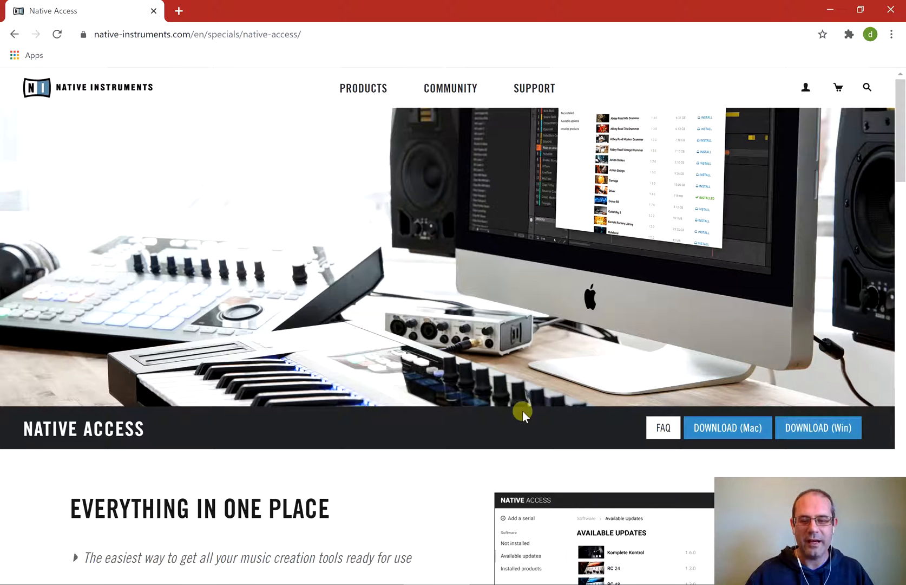
pyautogui.moveTo(507, 421)
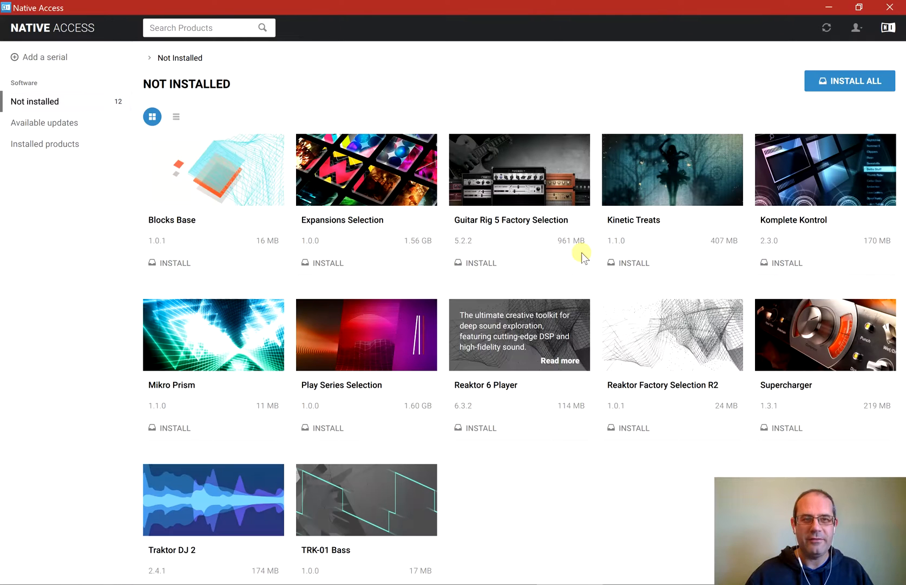
pyautogui.moveTo(477, 194)
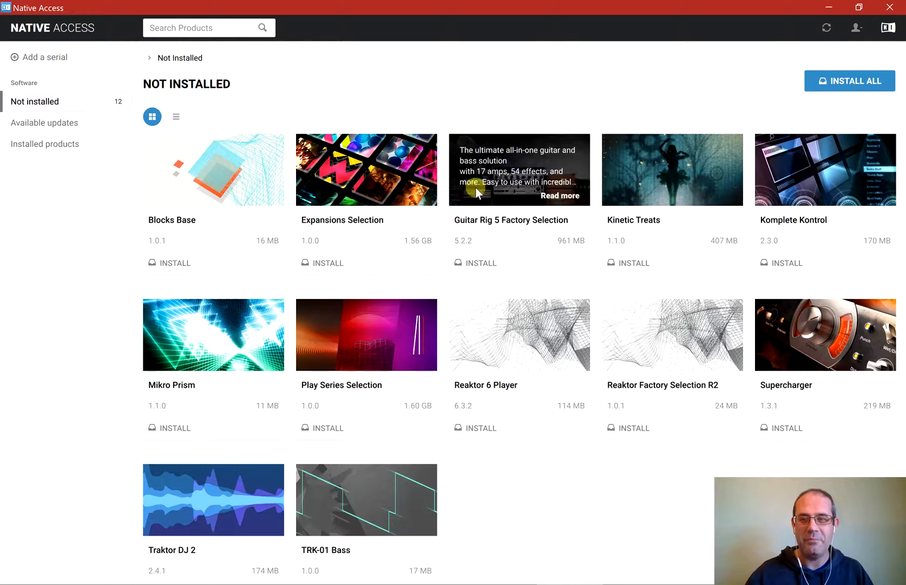
pyautogui.moveTo(857, 27)
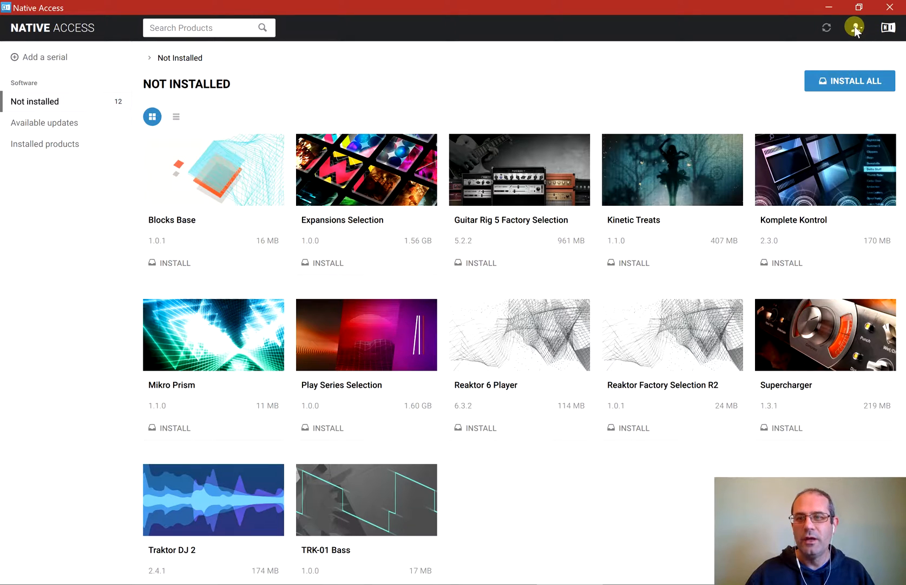
# Open the Native Access account menu at the top right
pyautogui.click(854, 27)
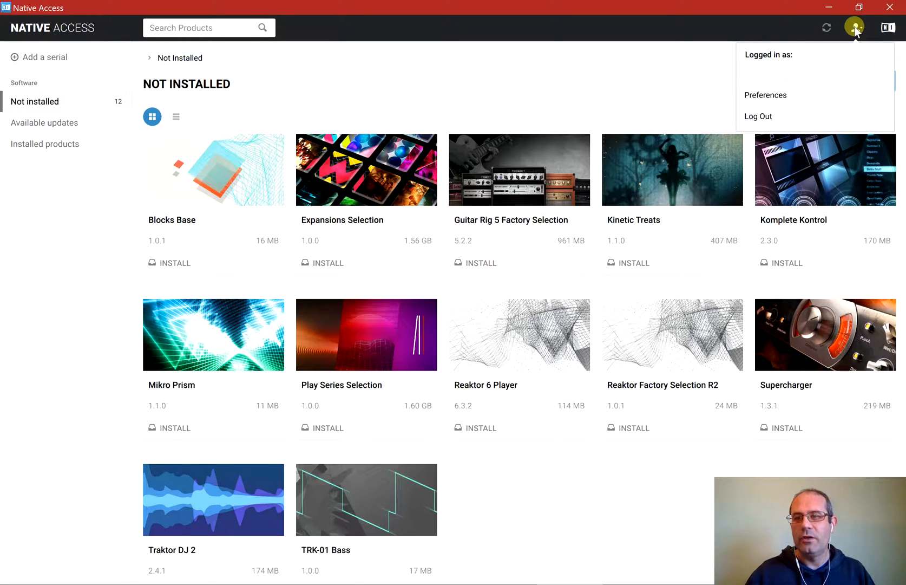
pyautogui.moveTo(766, 94)
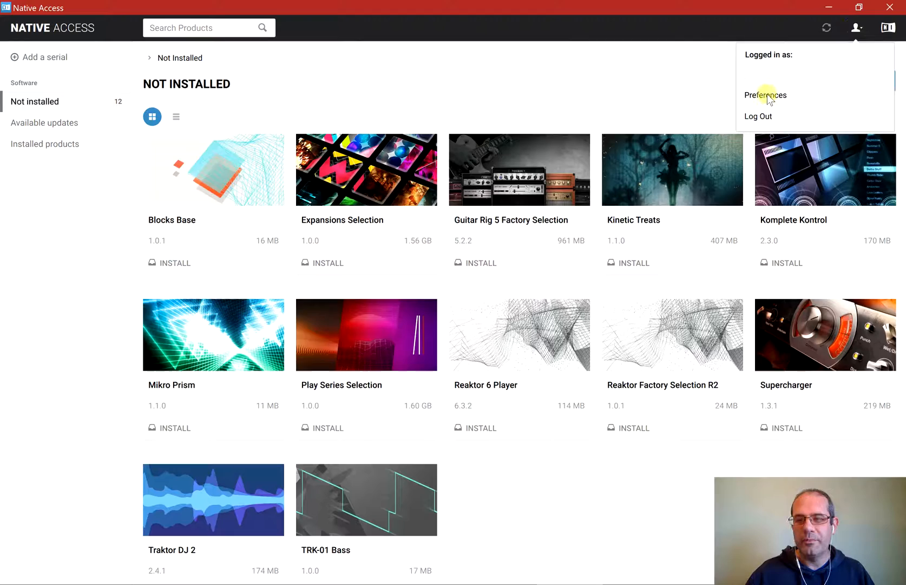
# Open Preferences and review the File locations paths, including VST 64 and VST 32
pyautogui.click(765, 95)
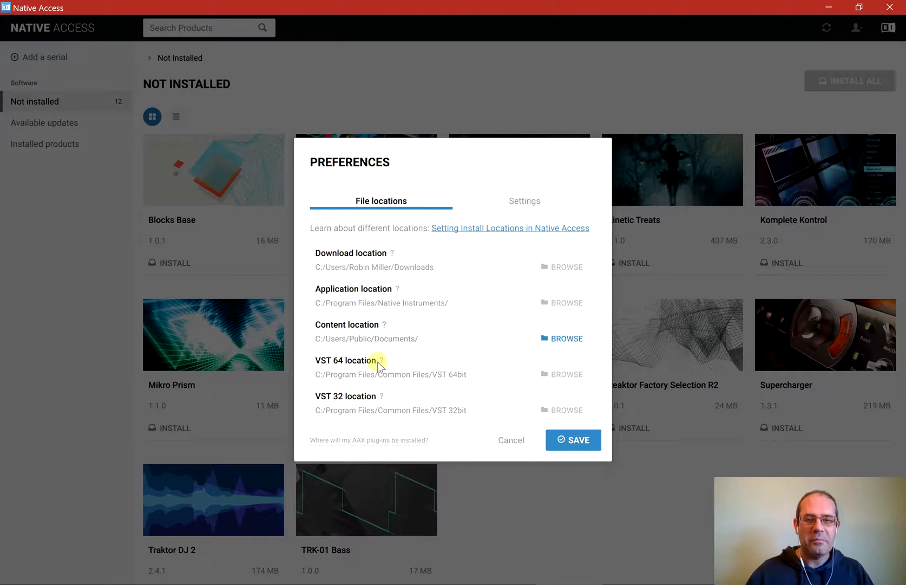
pyautogui.moveTo(400, 359)
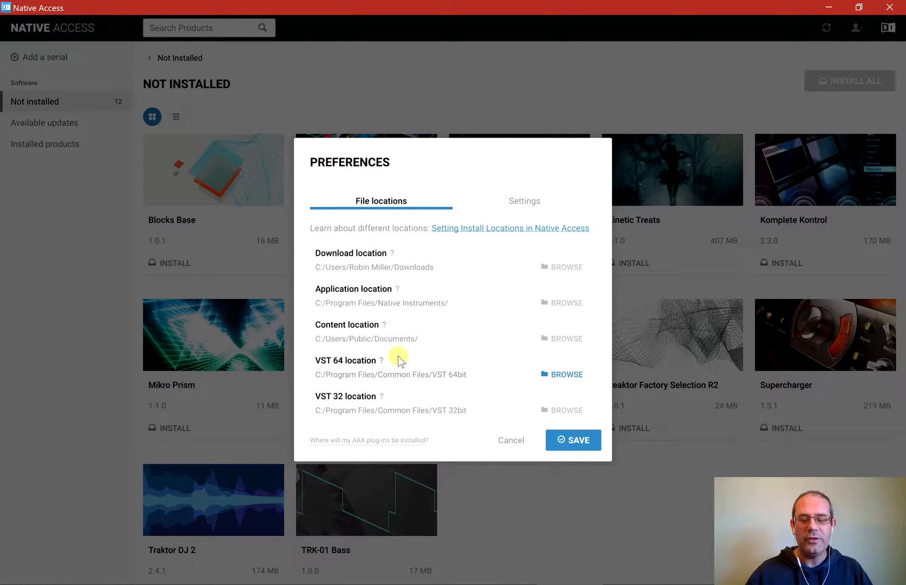
pyautogui.moveTo(442, 332)
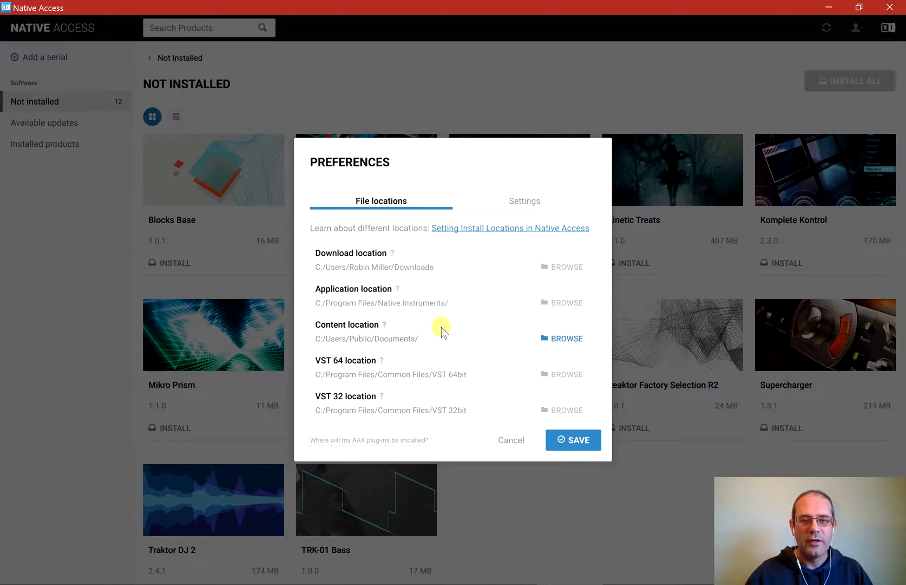
pyautogui.moveTo(357, 267)
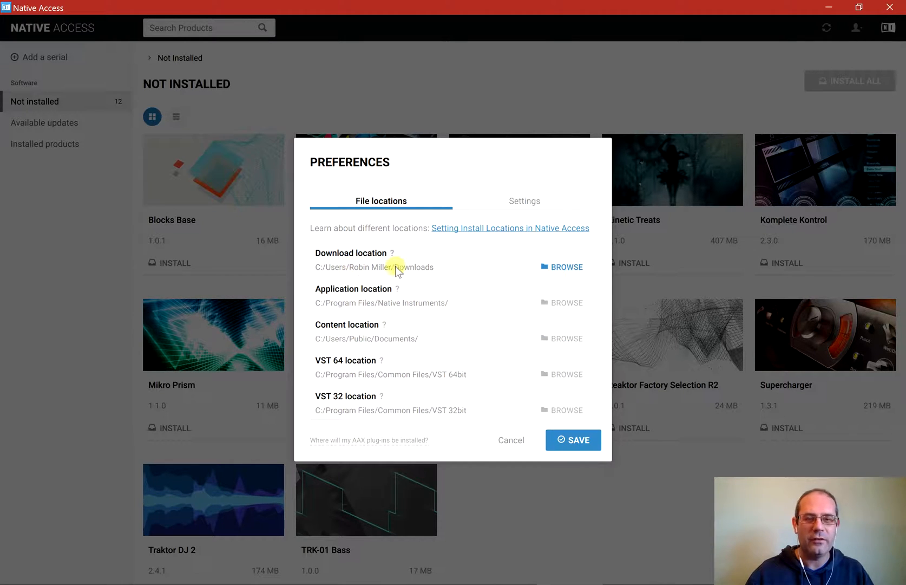
pyautogui.moveTo(408, 254)
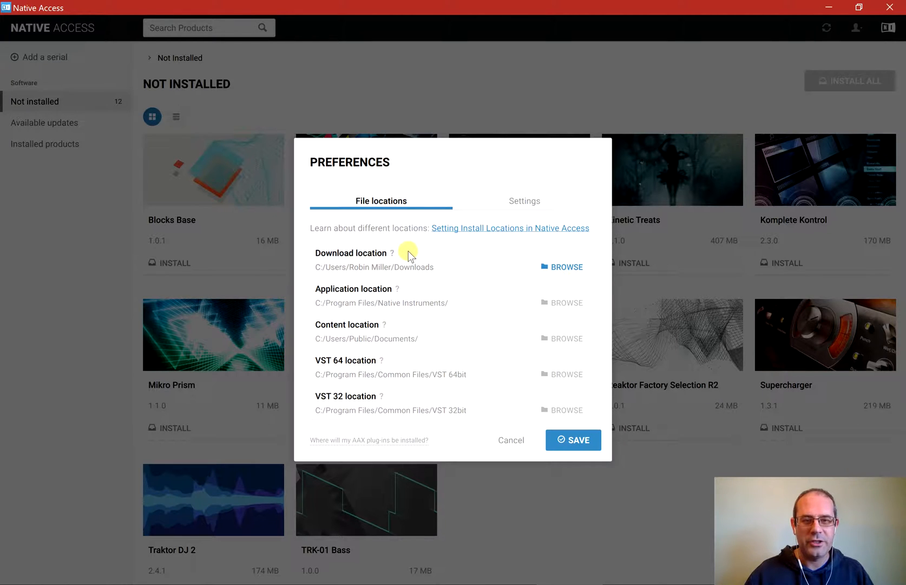
pyautogui.moveTo(394, 253)
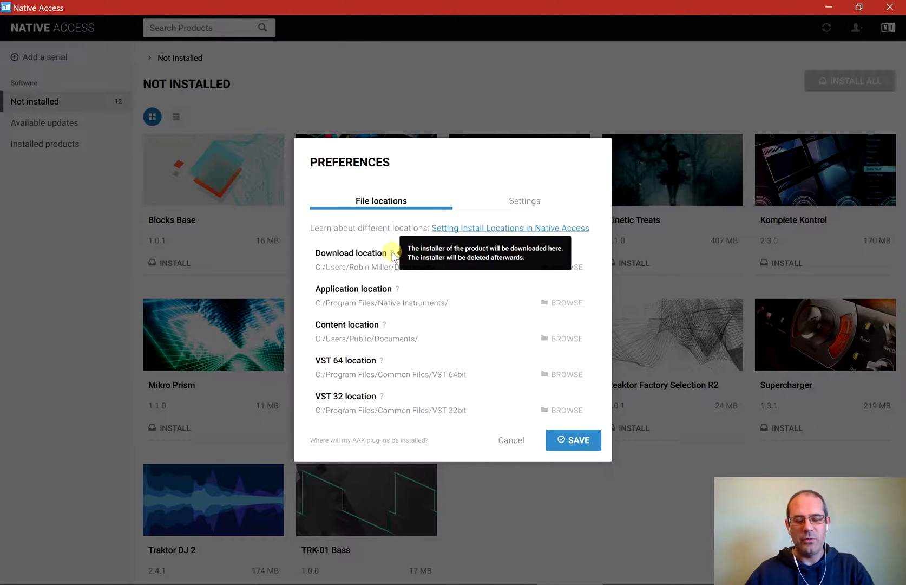
pyautogui.moveTo(397, 257)
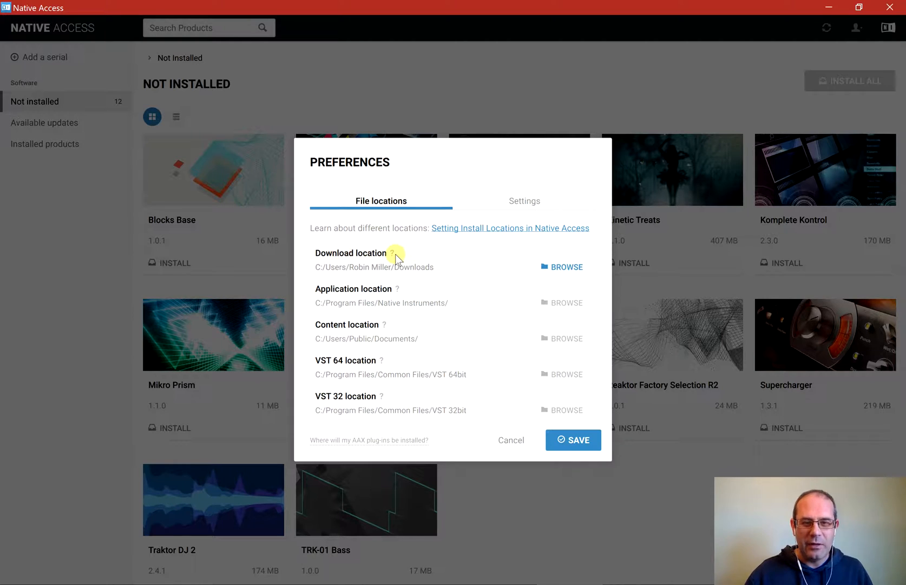
pyautogui.moveTo(395, 252)
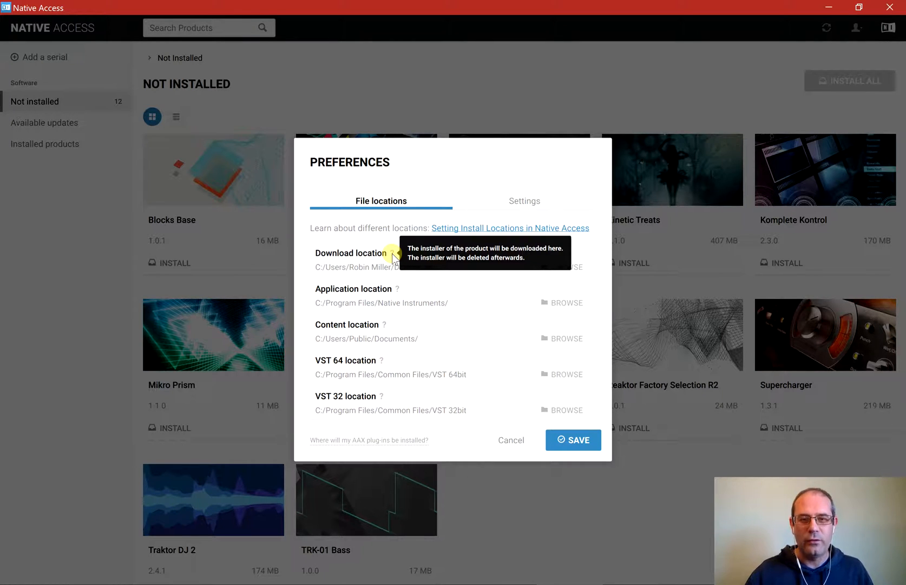
pyautogui.moveTo(403, 283)
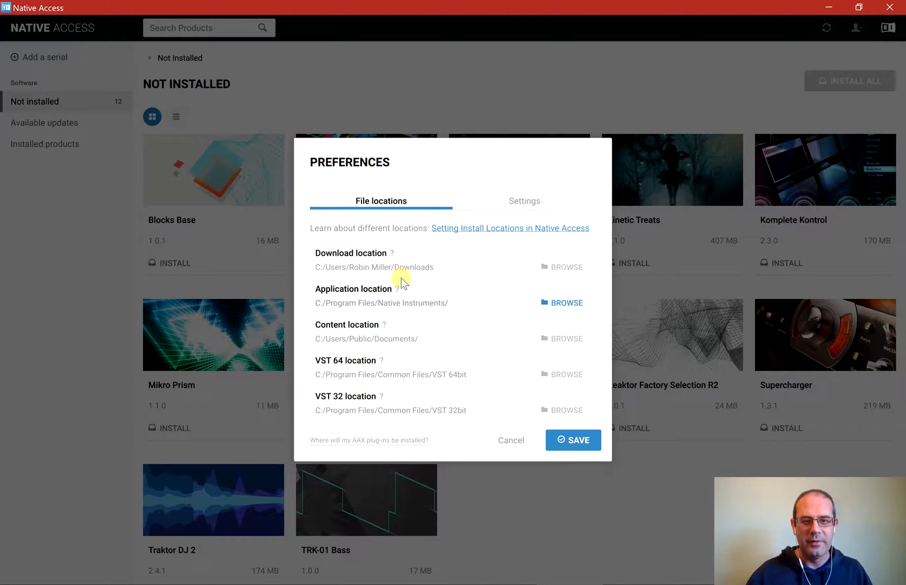
pyautogui.moveTo(396, 289)
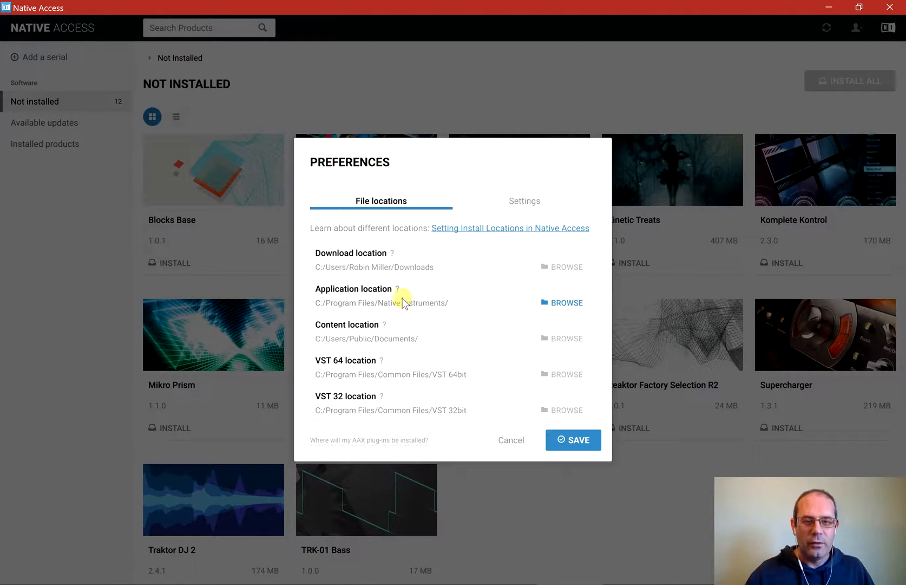
pyautogui.moveTo(384, 325)
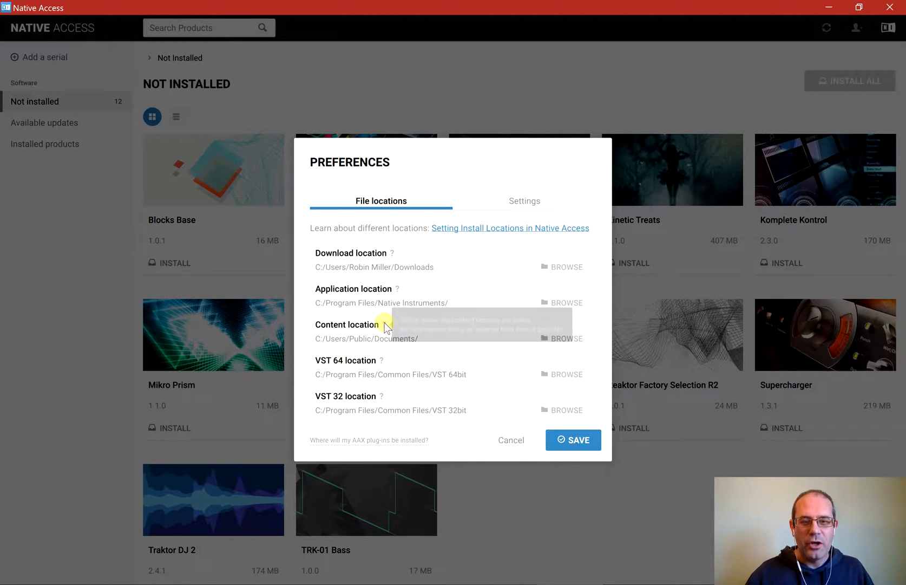
pyautogui.moveTo(382, 325)
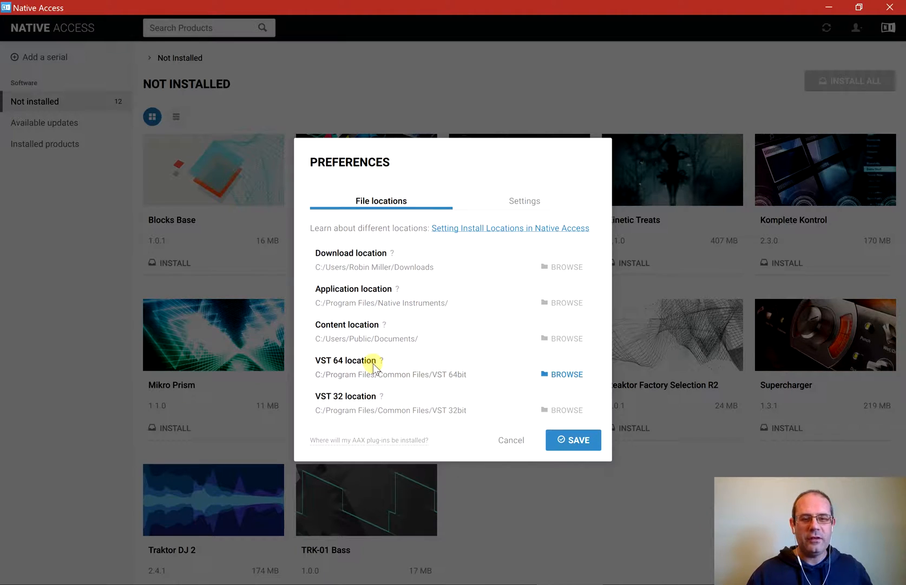
pyautogui.moveTo(379, 402)
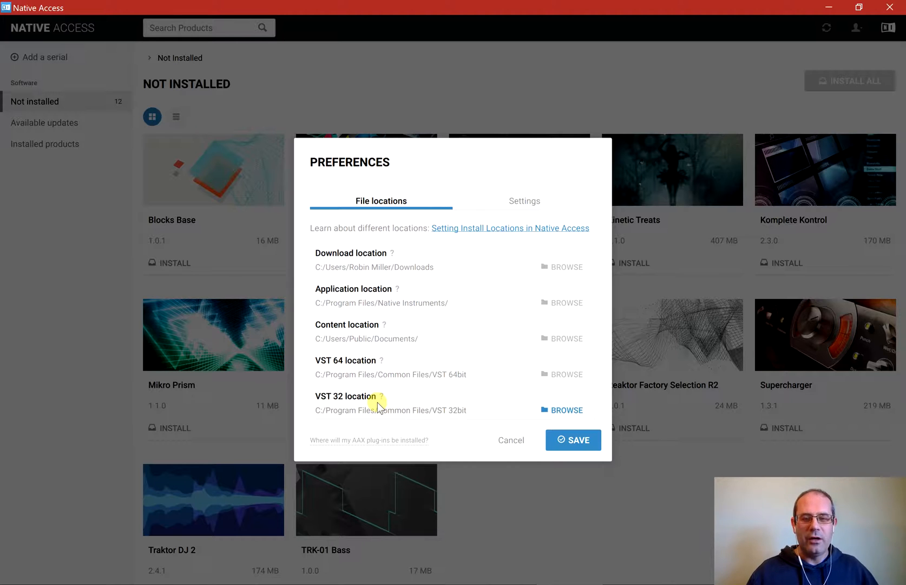
pyautogui.moveTo(378, 360)
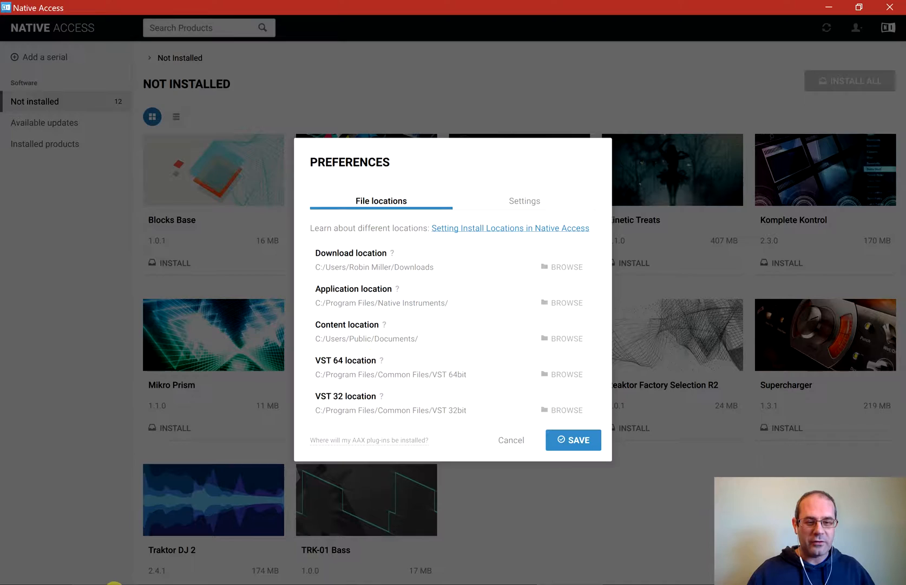
pyautogui.click(566, 409)
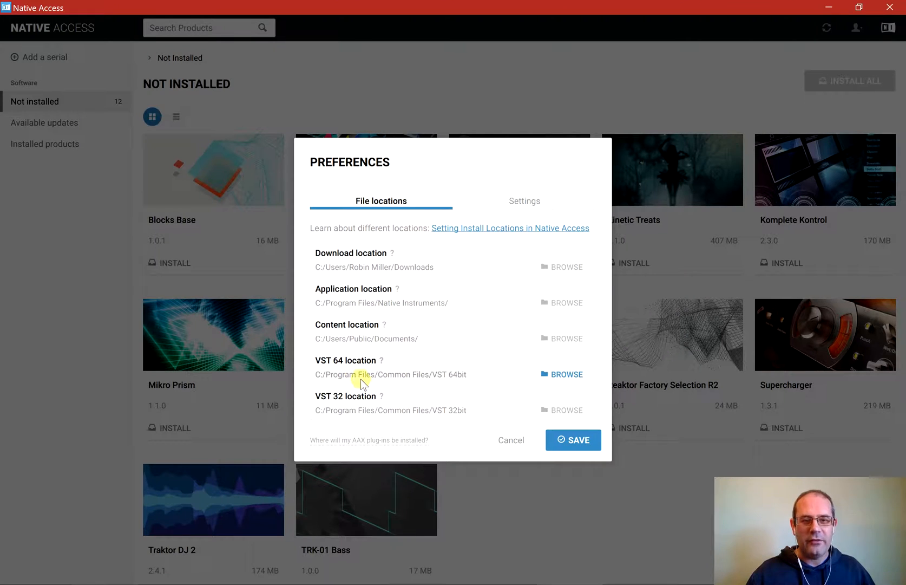
pyautogui.moveTo(363, 407)
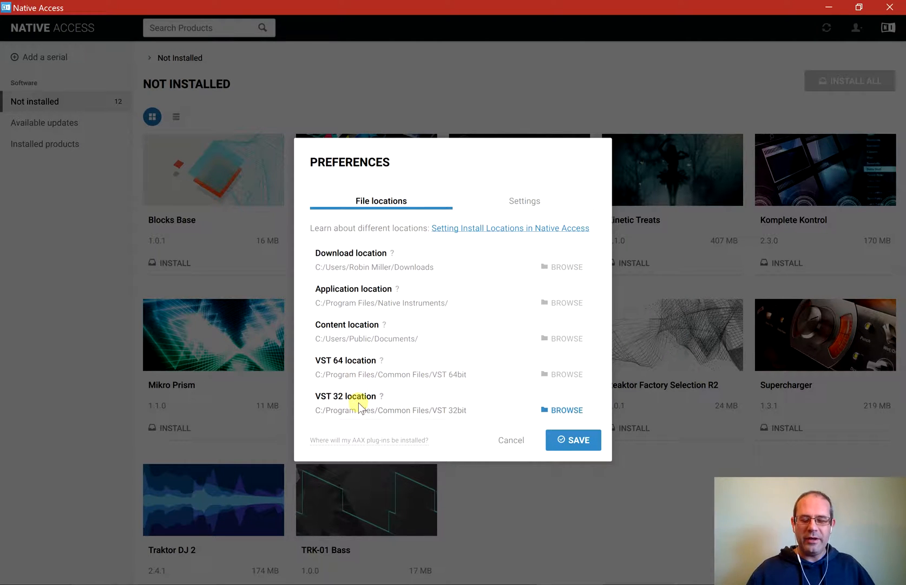
pyautogui.moveTo(373, 390)
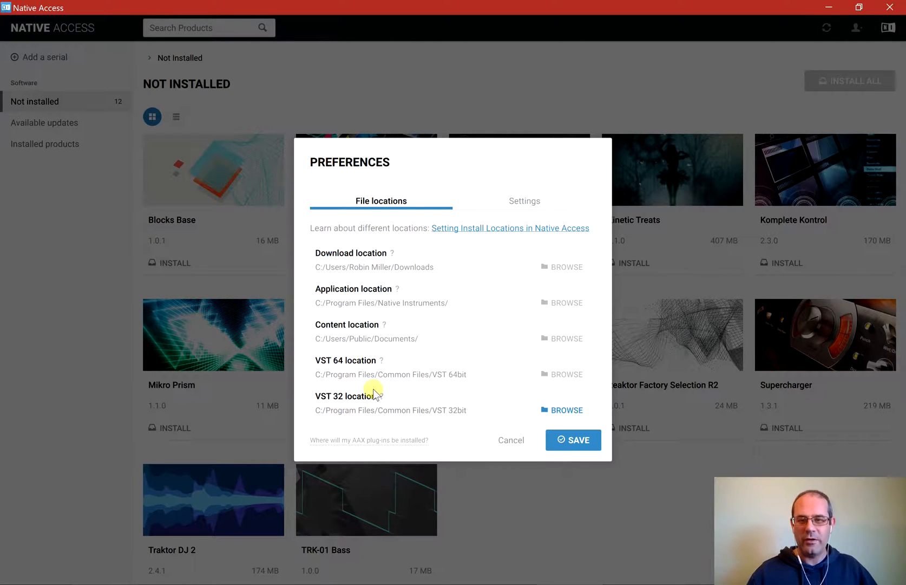
pyautogui.moveTo(410, 321)
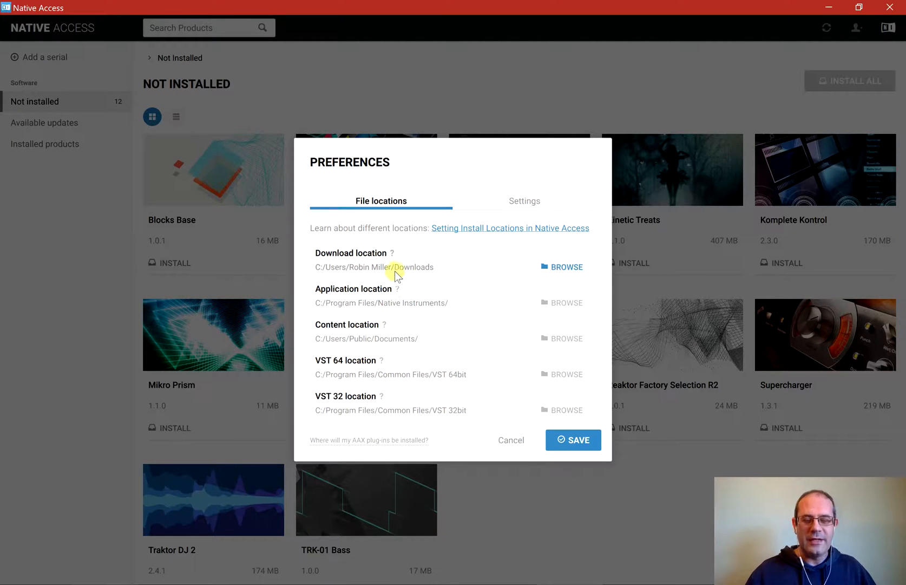
pyautogui.moveTo(366, 380)
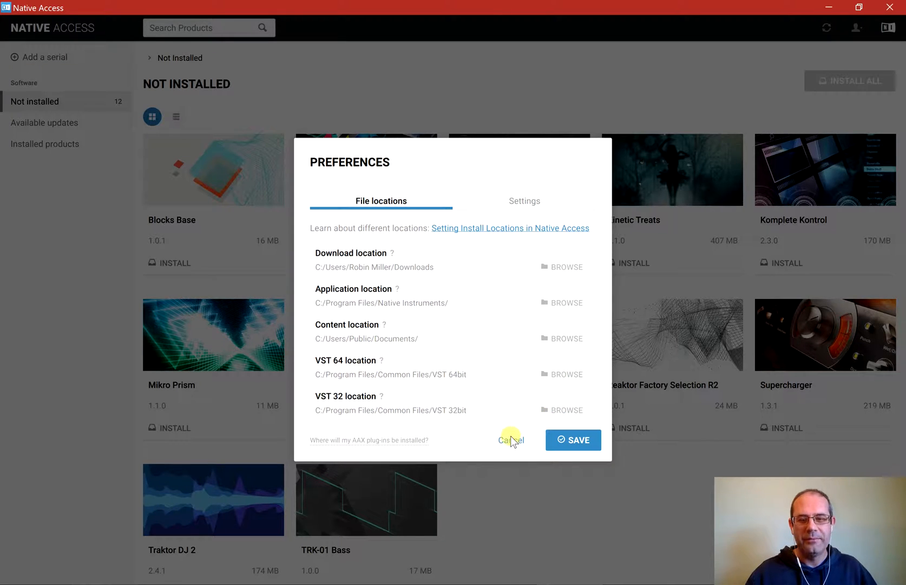
# Cancel the Preferences dialog to return to the Not Installed list
pyautogui.click(511, 440)
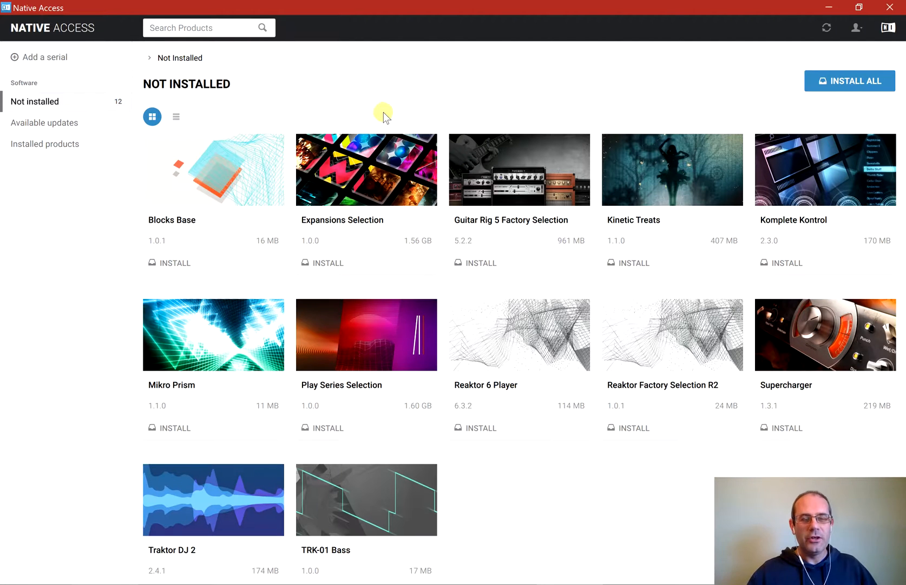
pyautogui.moveTo(392, 29)
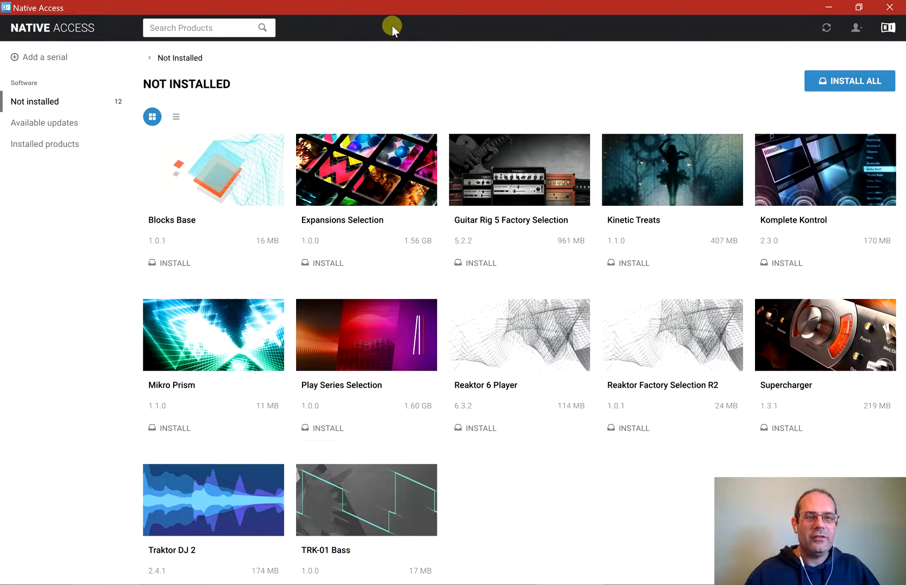
pyautogui.moveTo(303, 178)
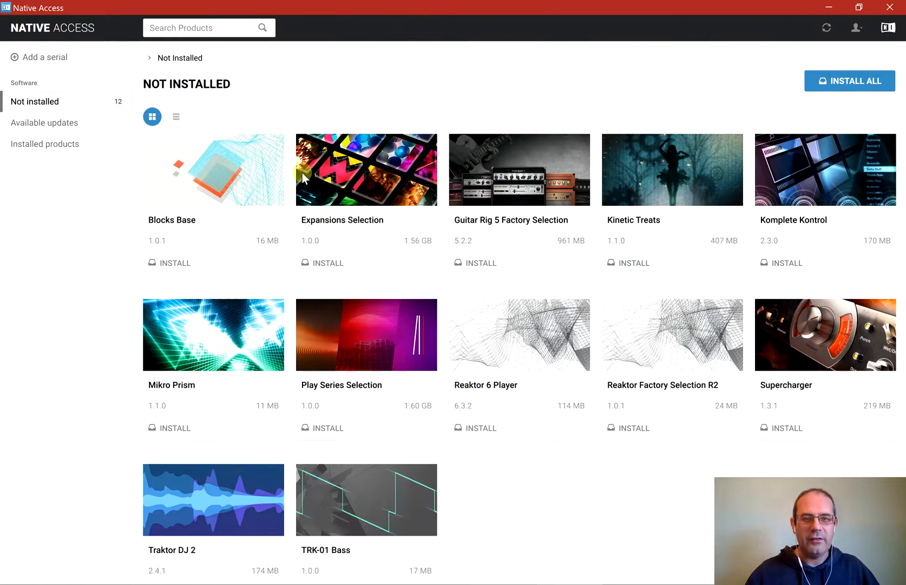
pyautogui.moveTo(433, 113)
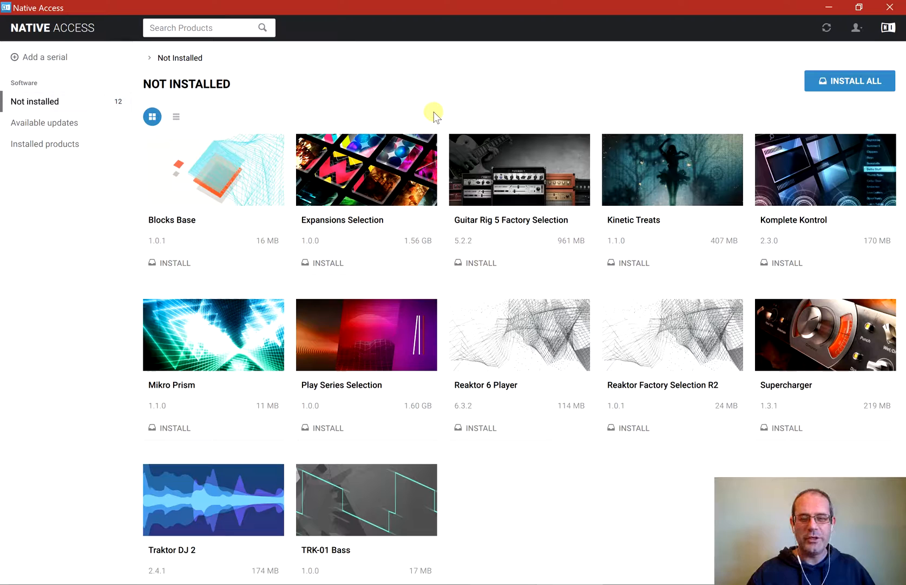
pyautogui.moveTo(655, 109)
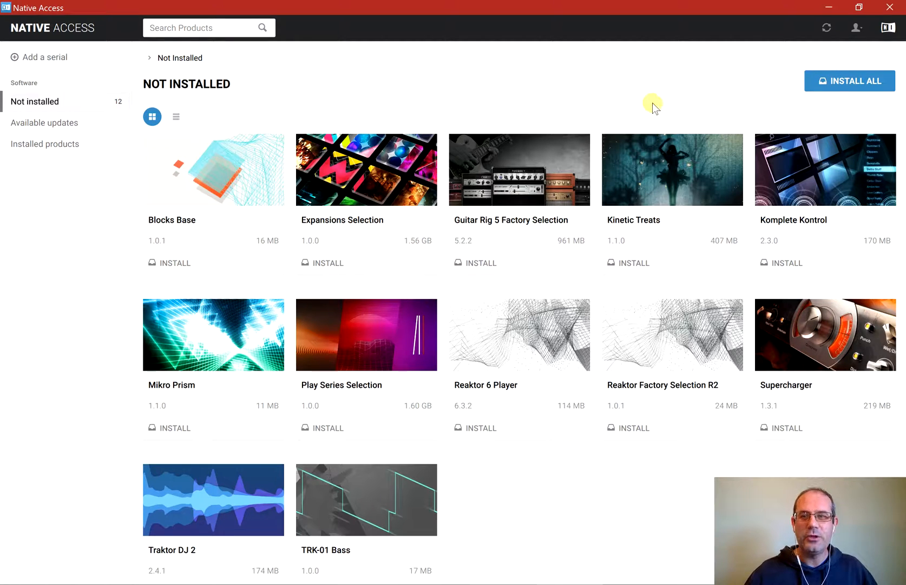
pyautogui.moveTo(861, 28)
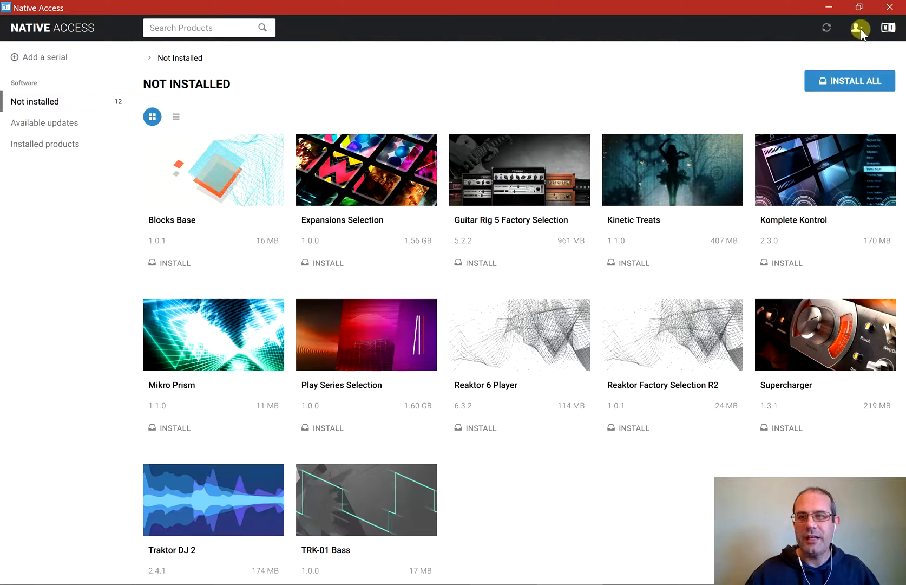
# Reopen Preferences and browse for a different 64-bit VST plugin folder
pyautogui.click(860, 28)
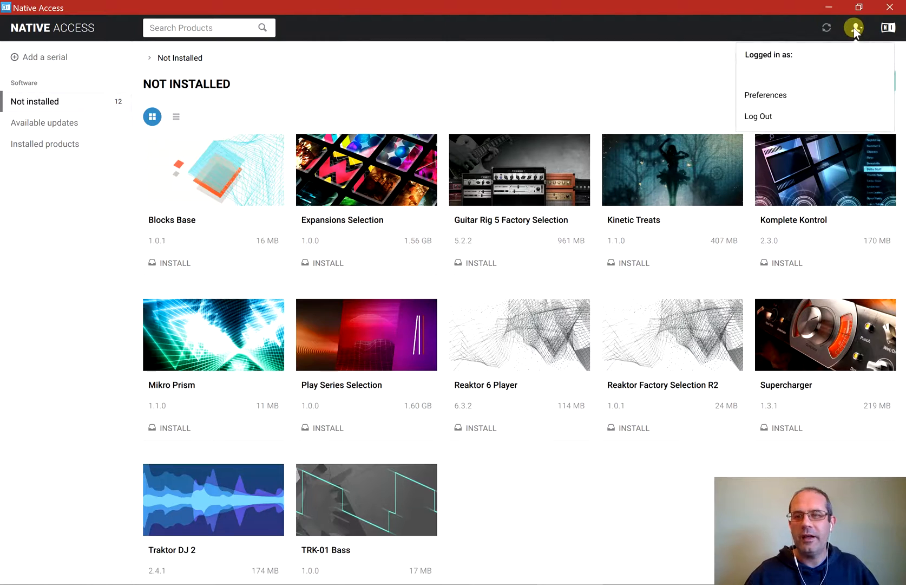
pyautogui.click(765, 95)
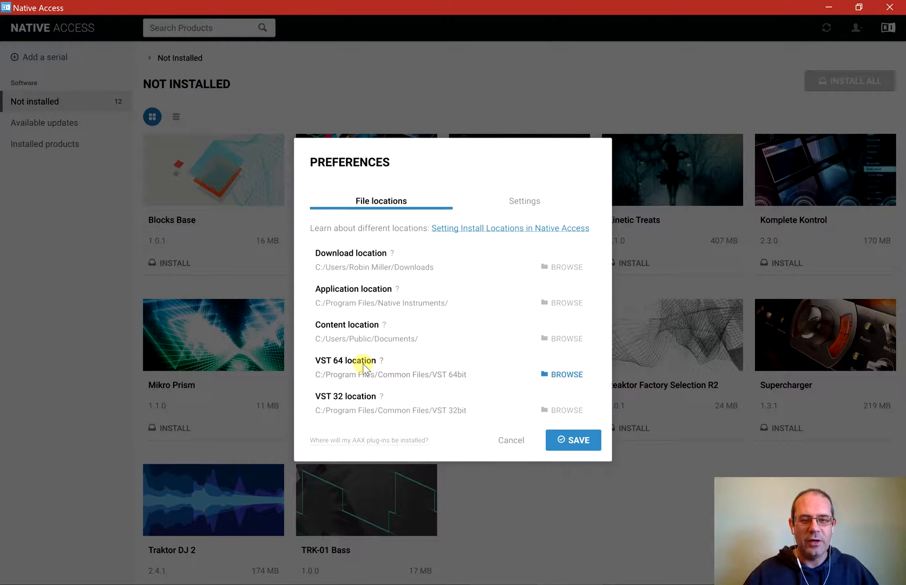
pyautogui.moveTo(357, 402)
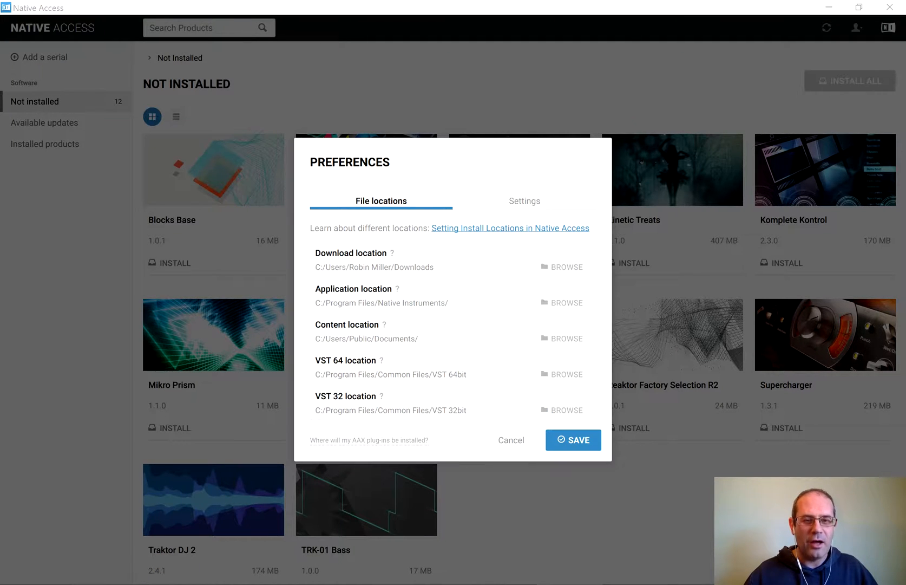
pyautogui.click(562, 410)
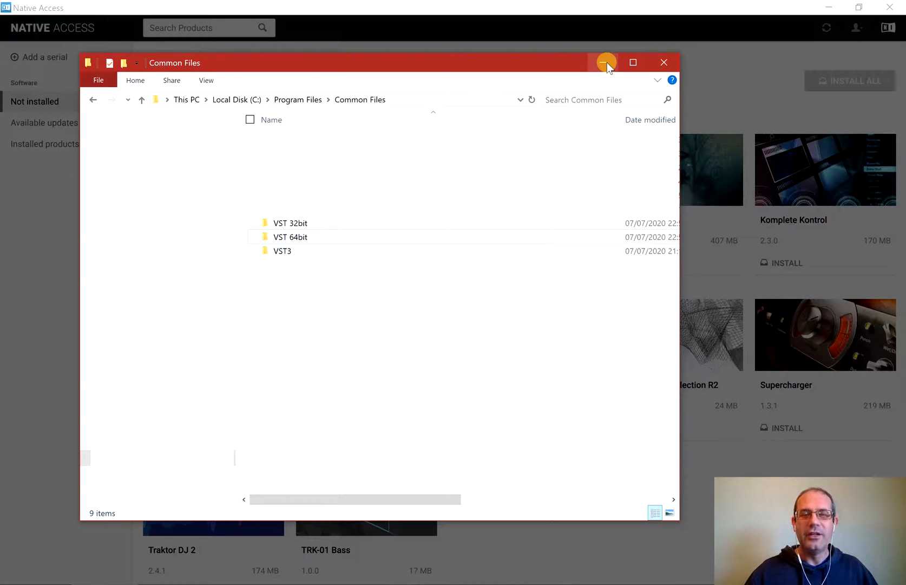
pyautogui.moveTo(606, 62)
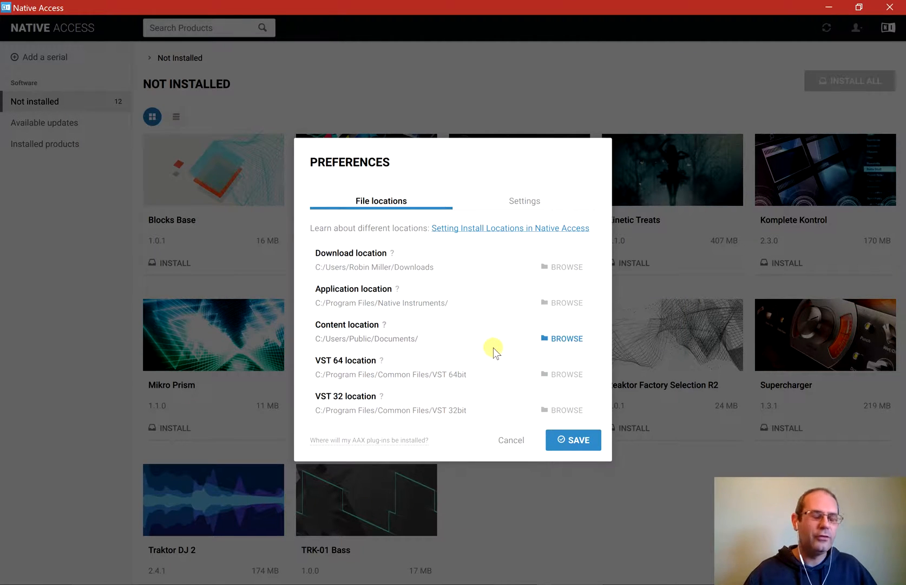
pyautogui.moveTo(510, 439)
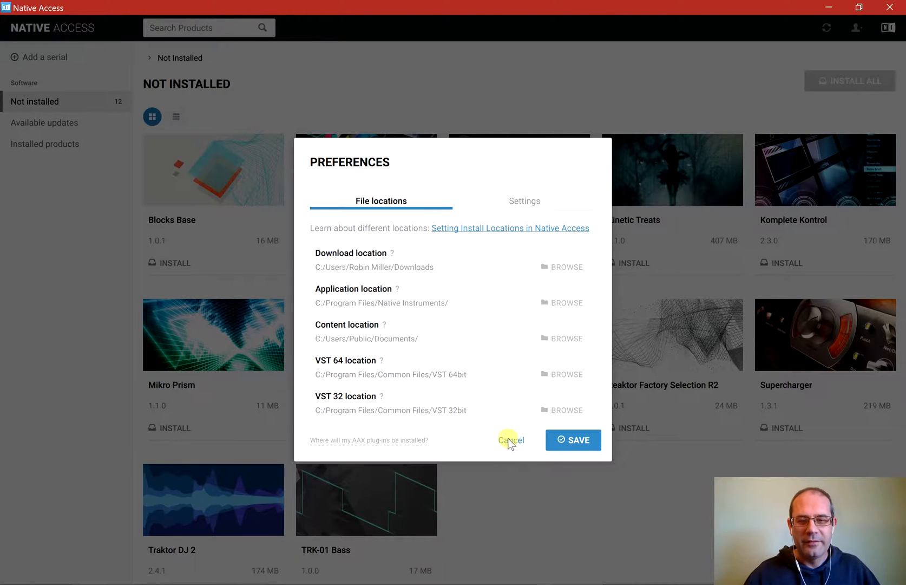
# Cancel Preferences, returning to the Not Installed list of 12 products
pyautogui.click(511, 439)
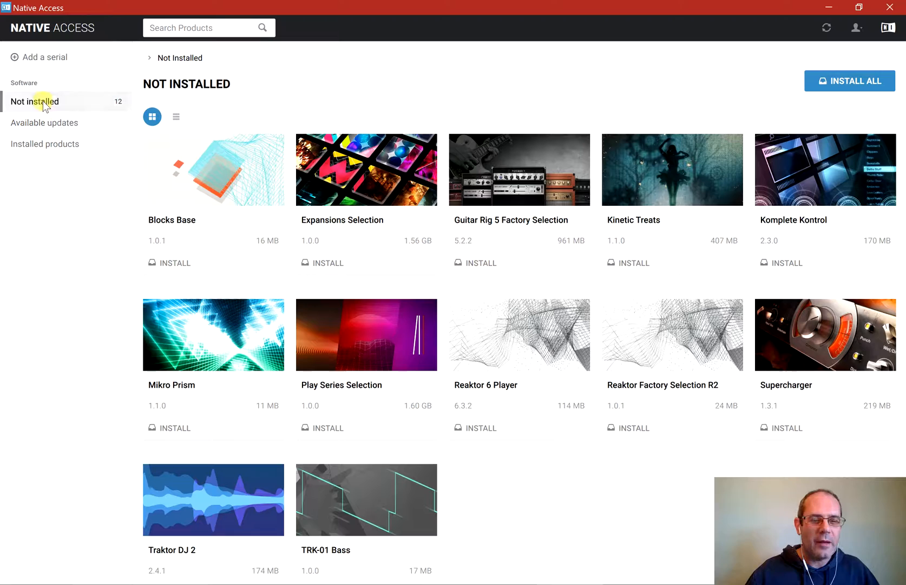
pyautogui.moveTo(104, 146)
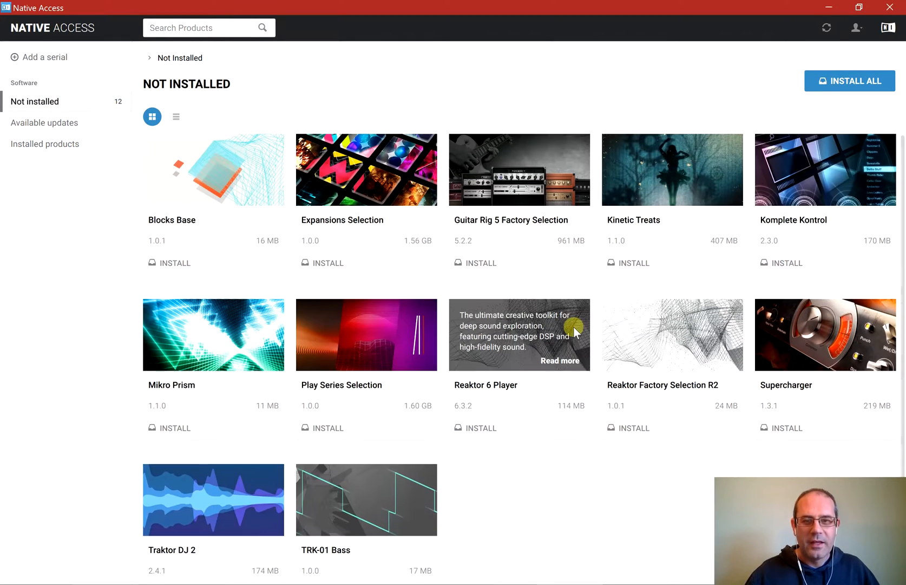
pyautogui.moveTo(344, 75)
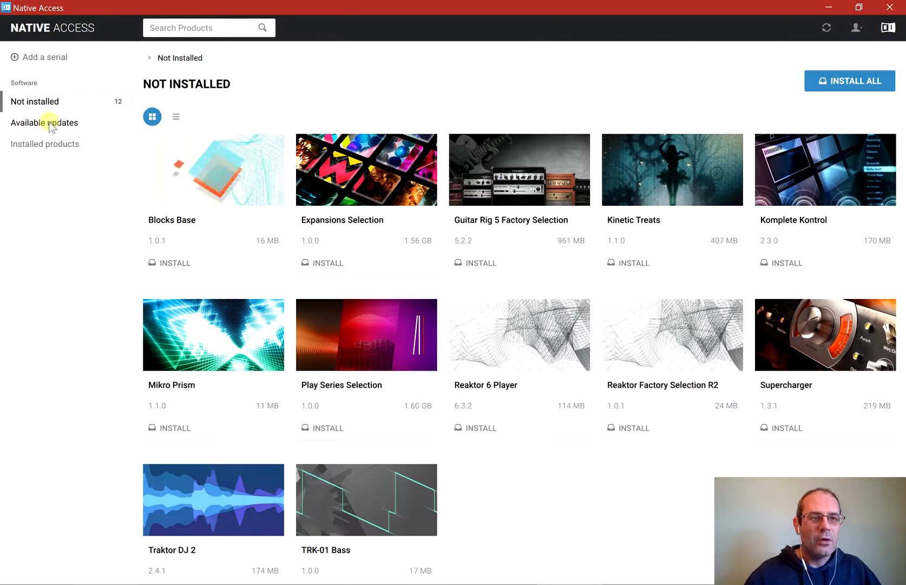
# Switch the sidebar to Installed products to list Kontakt 6 Player and others
pyautogui.click(45, 144)
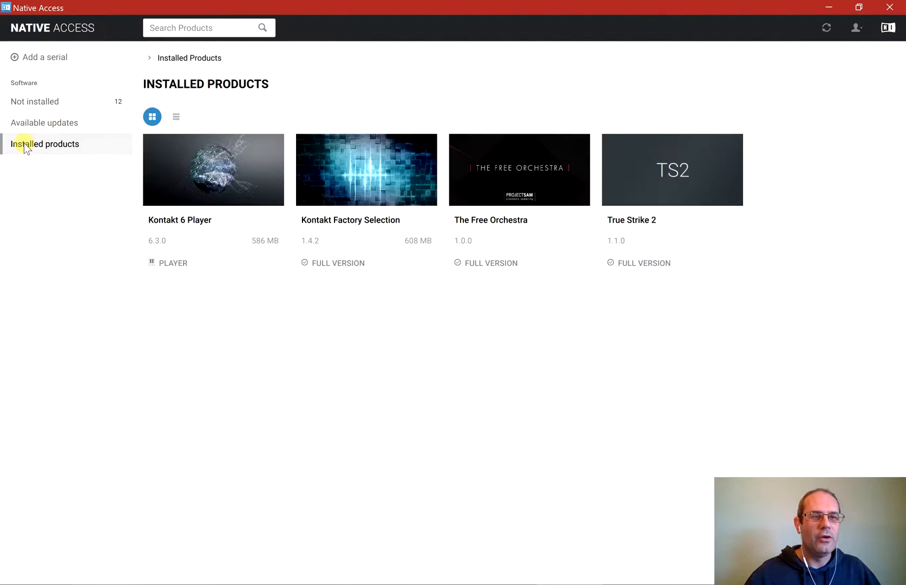
pyautogui.moveTo(223, 183)
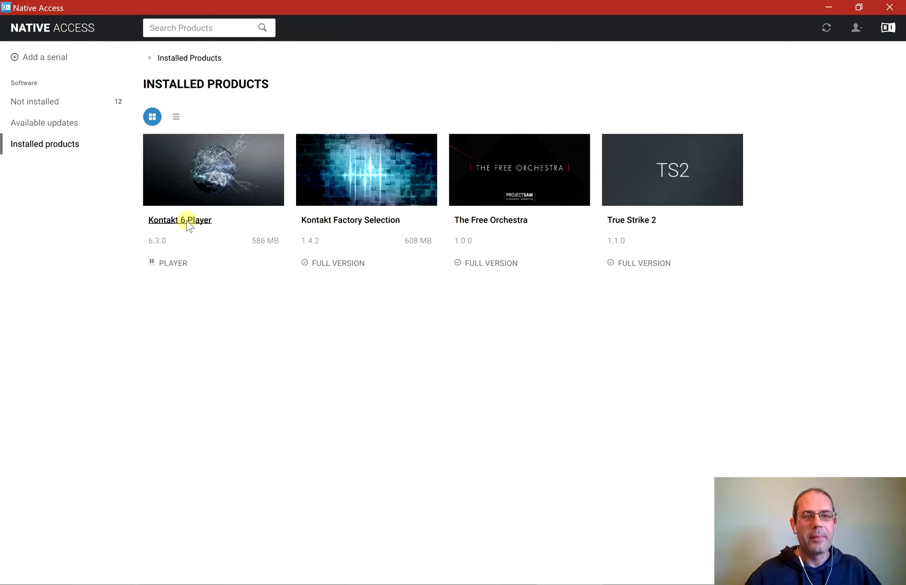
pyautogui.moveTo(191, 263)
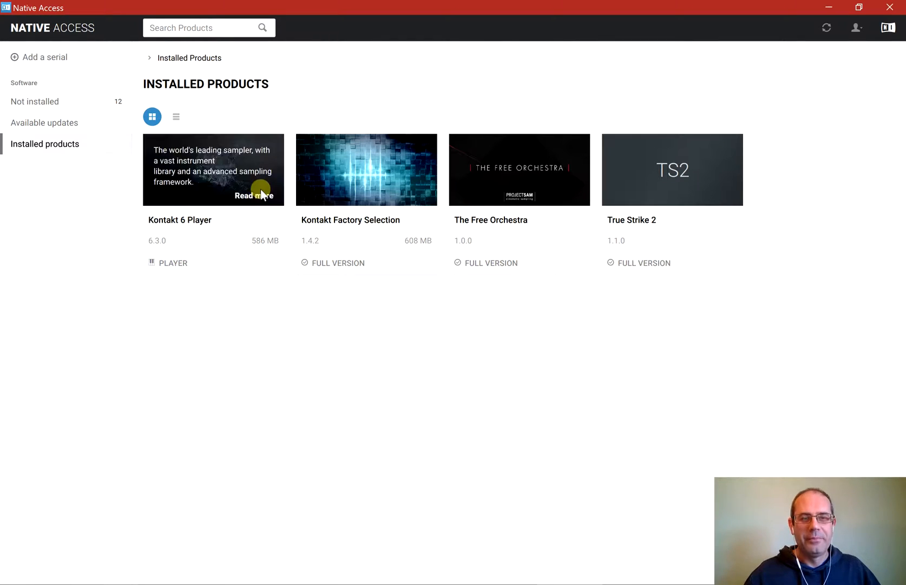
pyautogui.moveTo(513, 462)
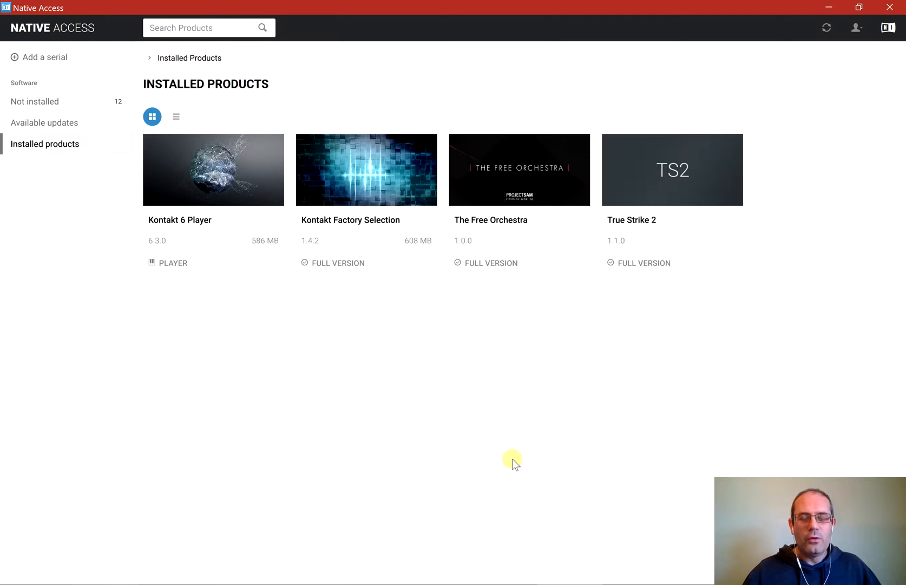
pyautogui.moveTo(358, 343)
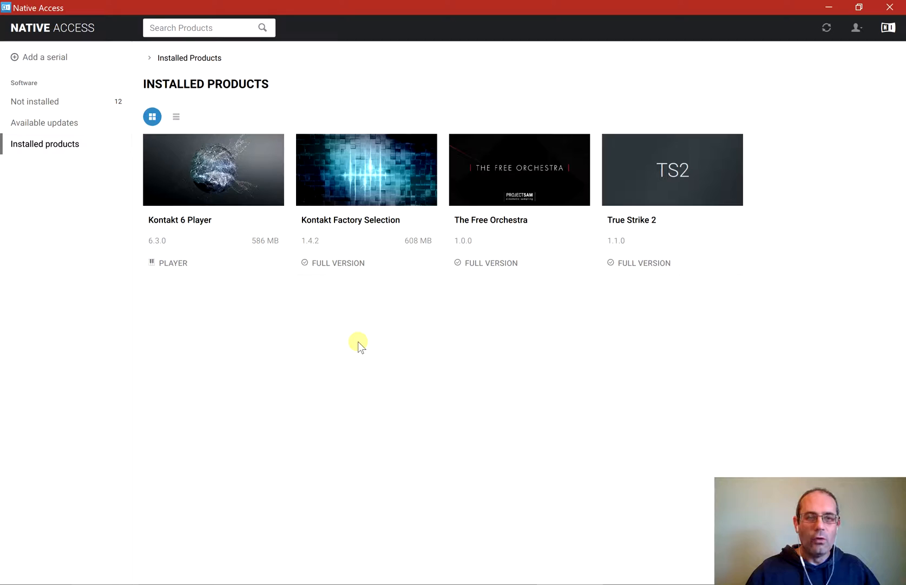
pyautogui.moveTo(213, 198)
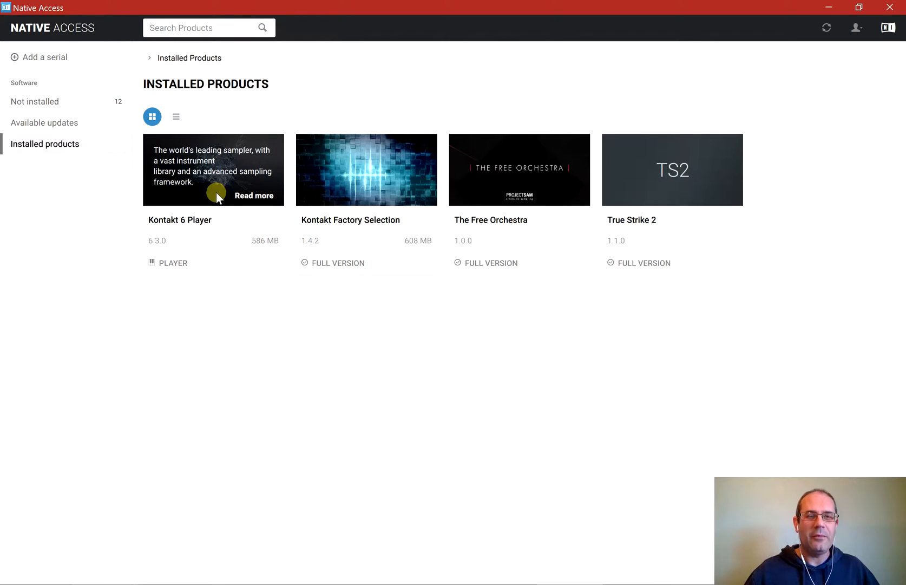
pyautogui.moveTo(769, 61)
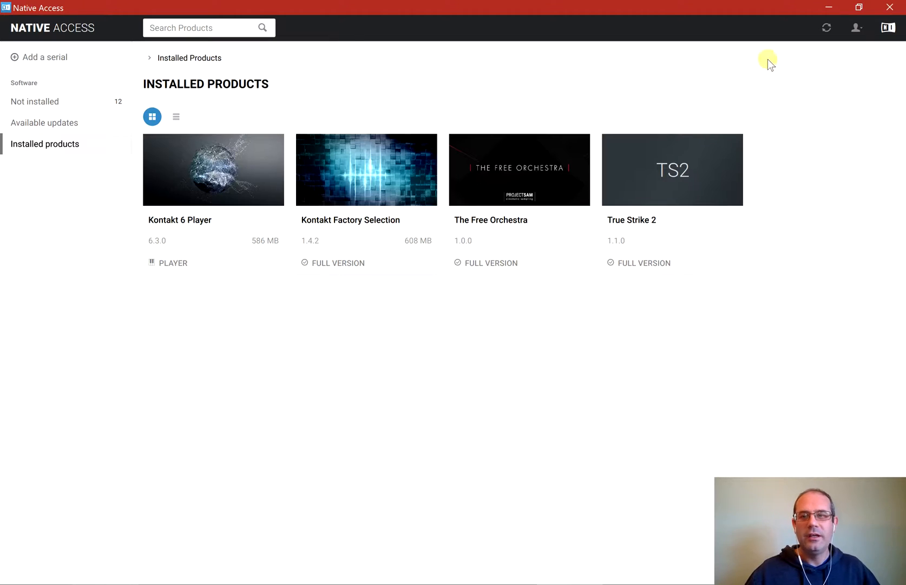
# Reopen Native Access Preferences from the account menu to recheck file locations
pyautogui.click(857, 28)
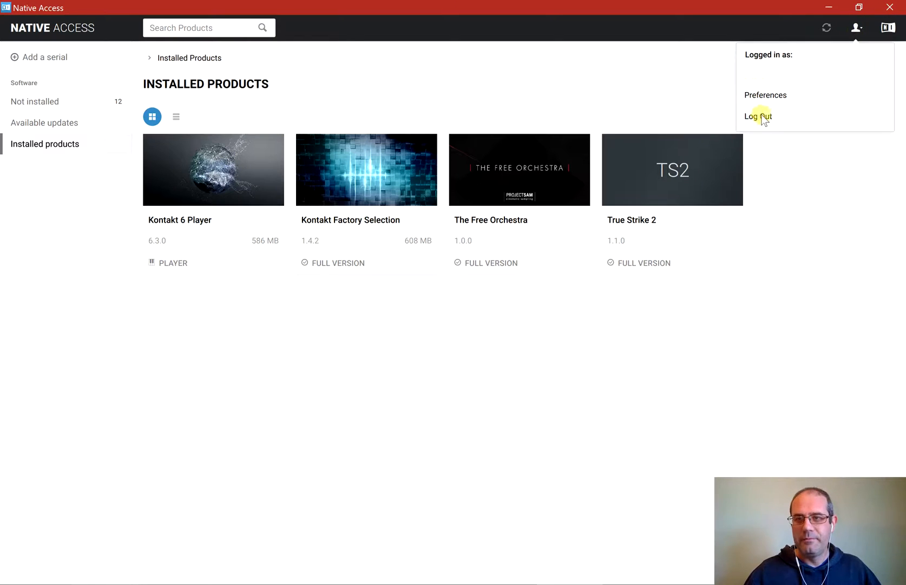
pyautogui.click(766, 95)
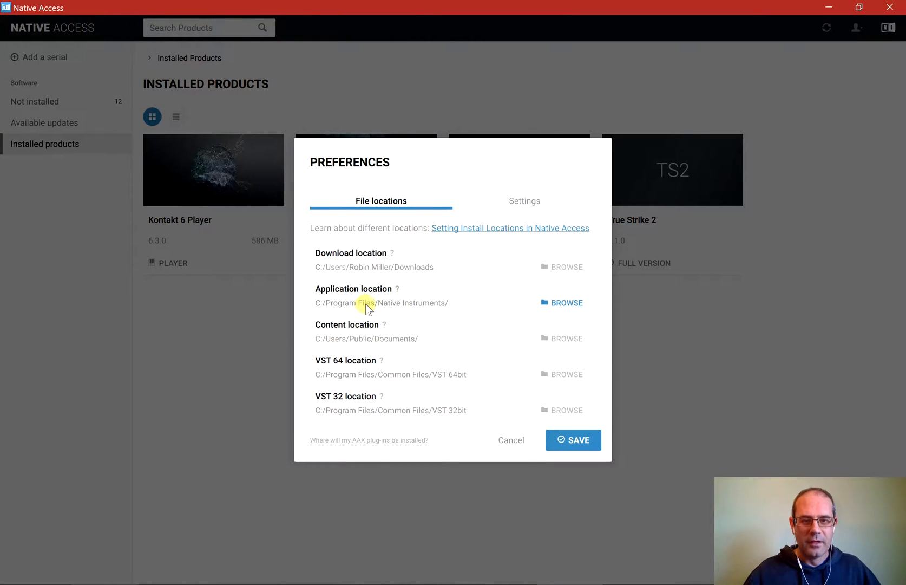
pyautogui.moveTo(402, 289)
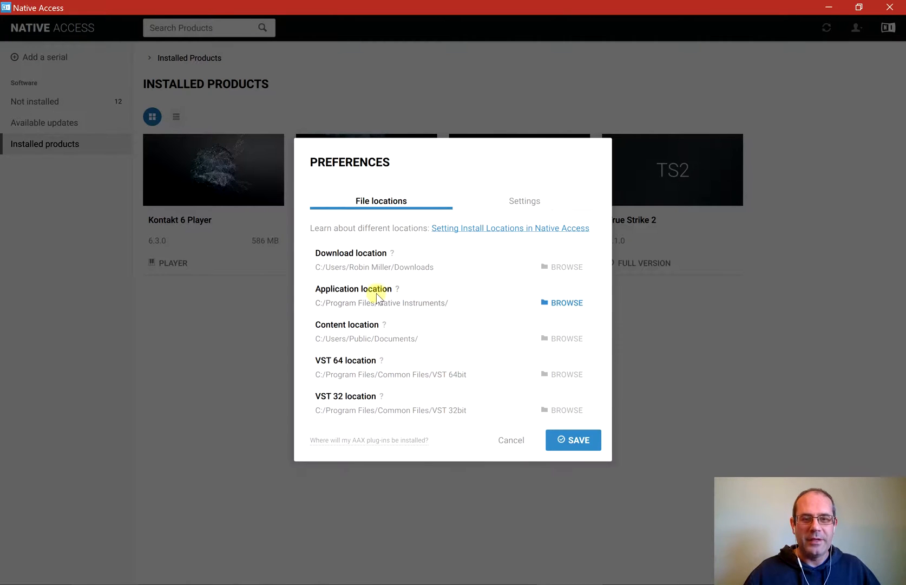
pyautogui.moveTo(448, 283)
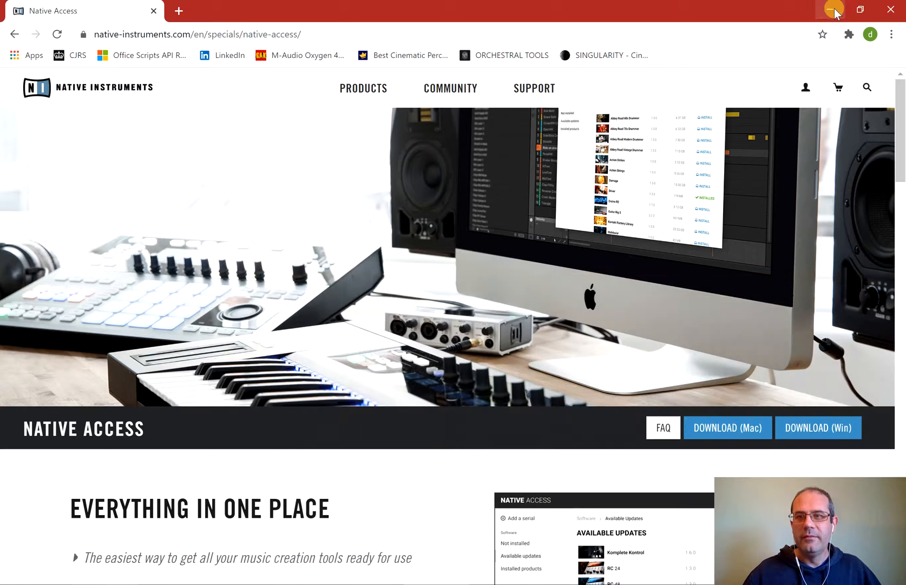
# Minimize Chrome to reveal the Native Access and Kontakt desktop shortcuts
pyautogui.click(832, 10)
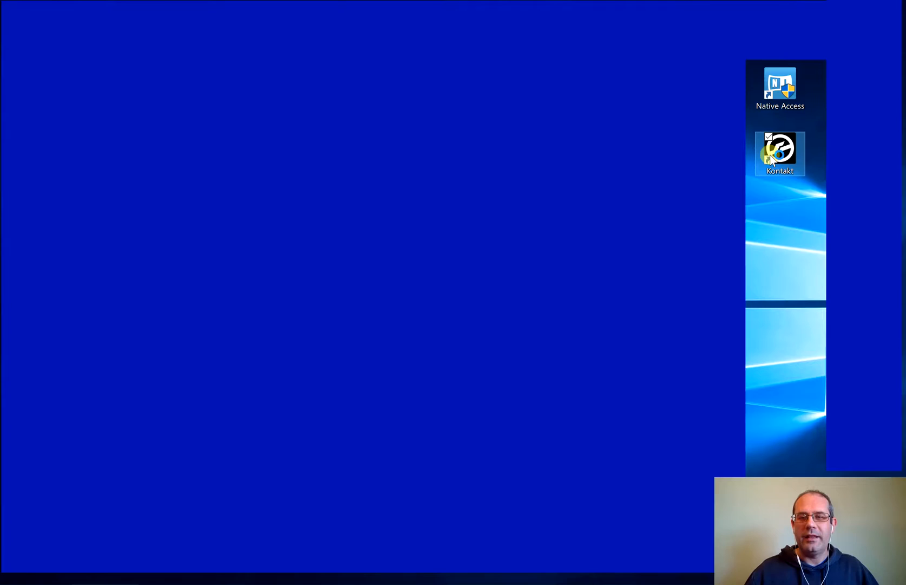
# Launch standalone Kontakt Player to view its three libraries, close it, and open Ableton's Options menu
pyautogui.doubleClick(780, 153)
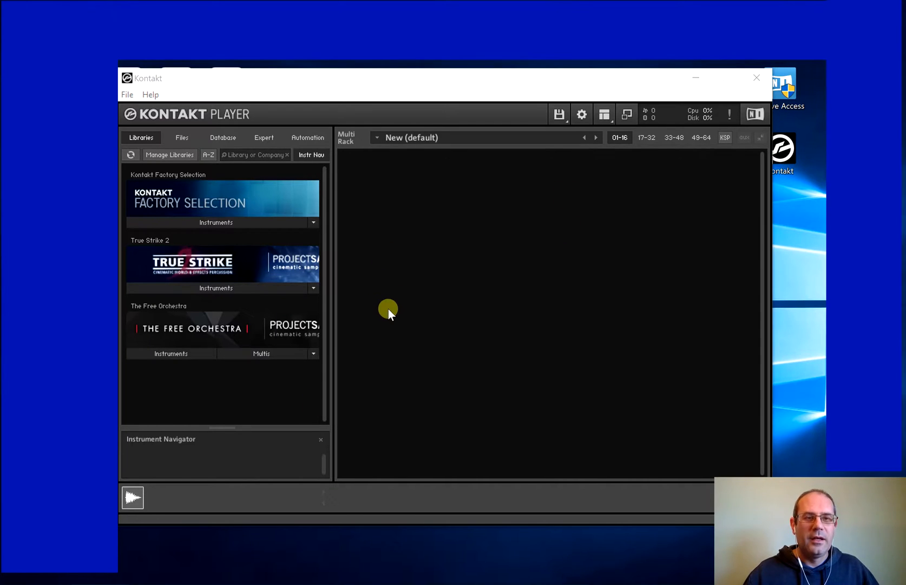
pyautogui.moveTo(403, 170)
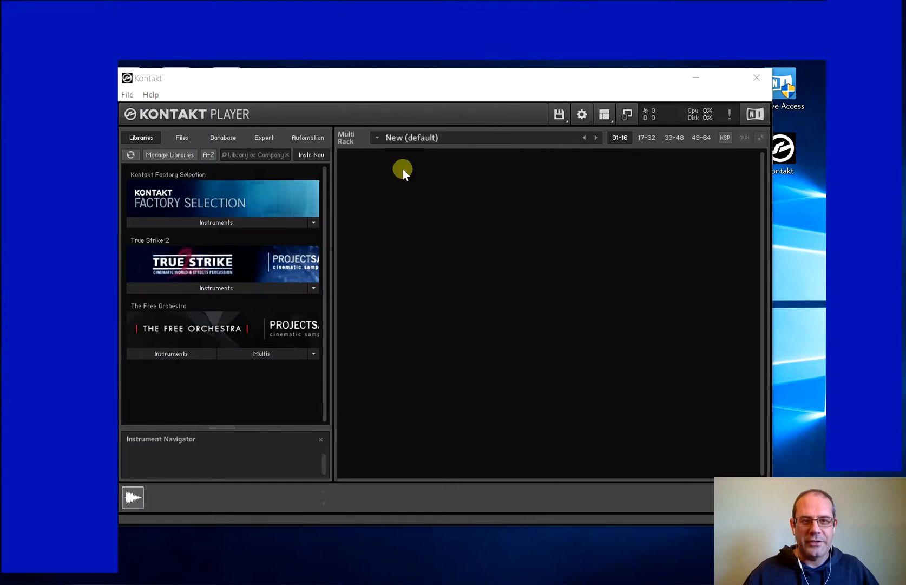
pyautogui.moveTo(444, 177)
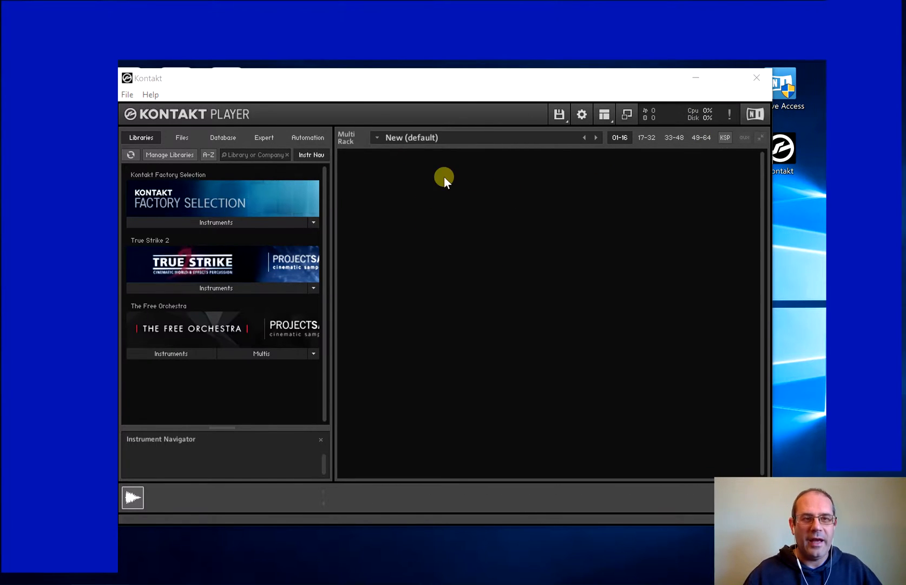
pyautogui.click(756, 77)
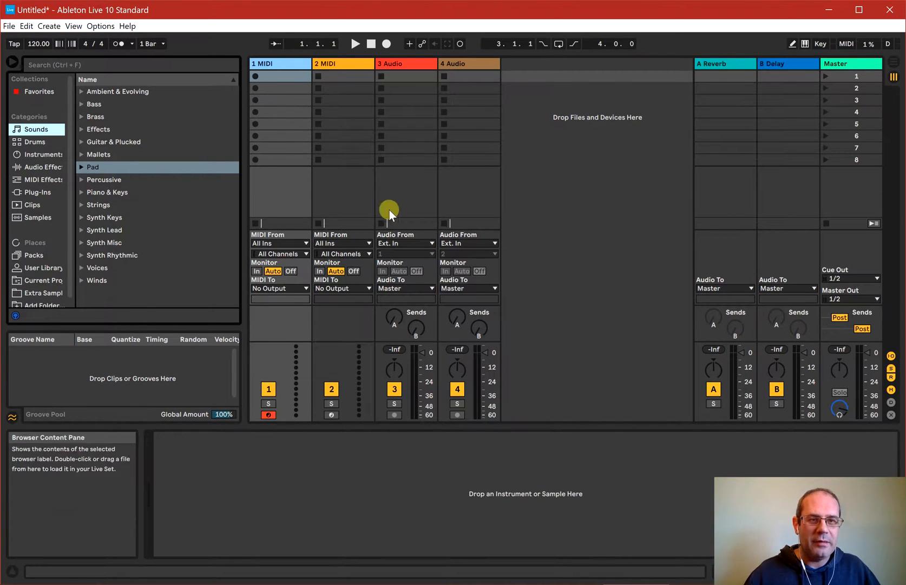
pyautogui.click(100, 26)
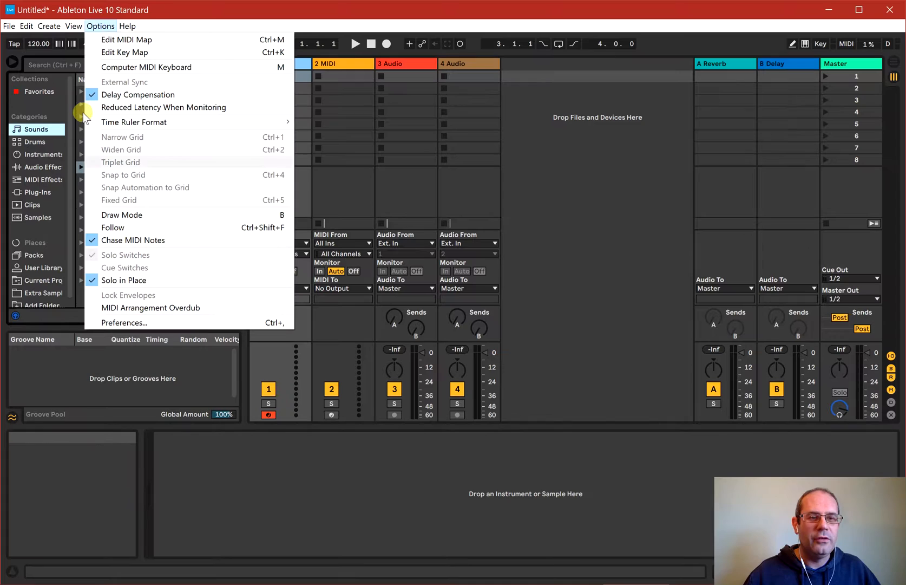
pyautogui.moveTo(124, 322)
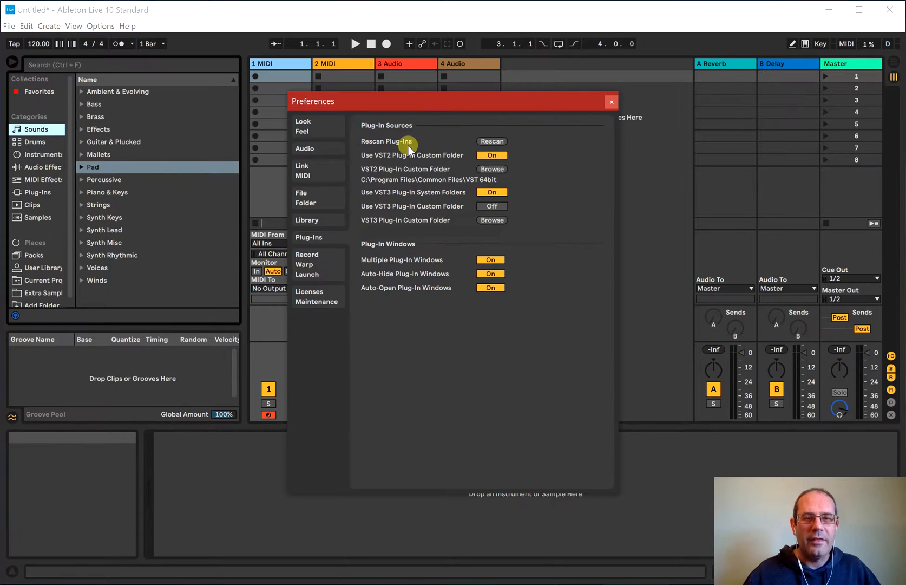
pyautogui.moveTo(390, 161)
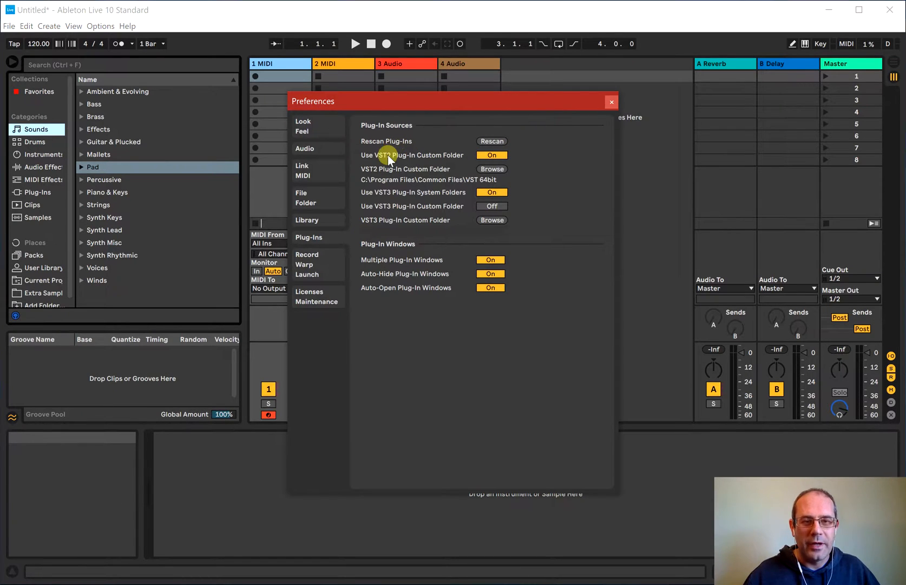
pyautogui.moveTo(331, 238)
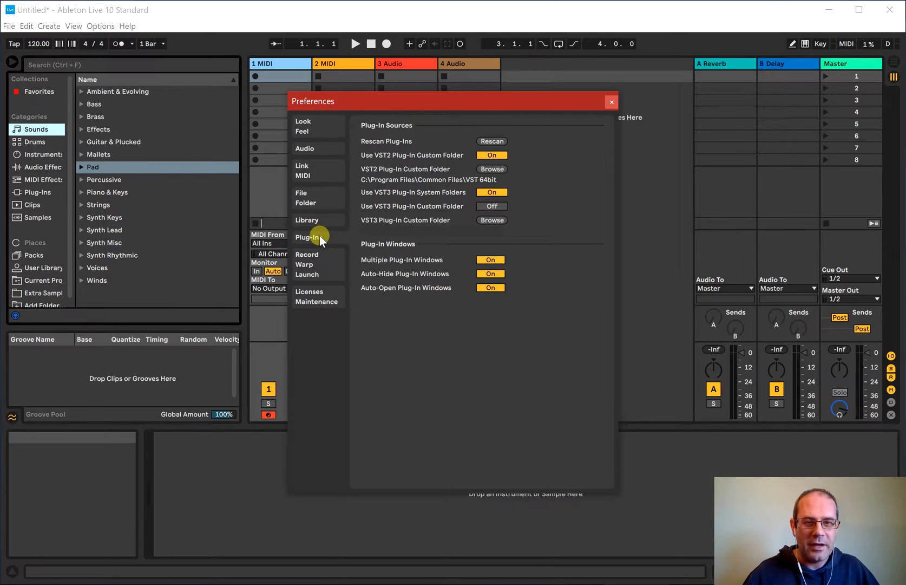
pyautogui.moveTo(524, 146)
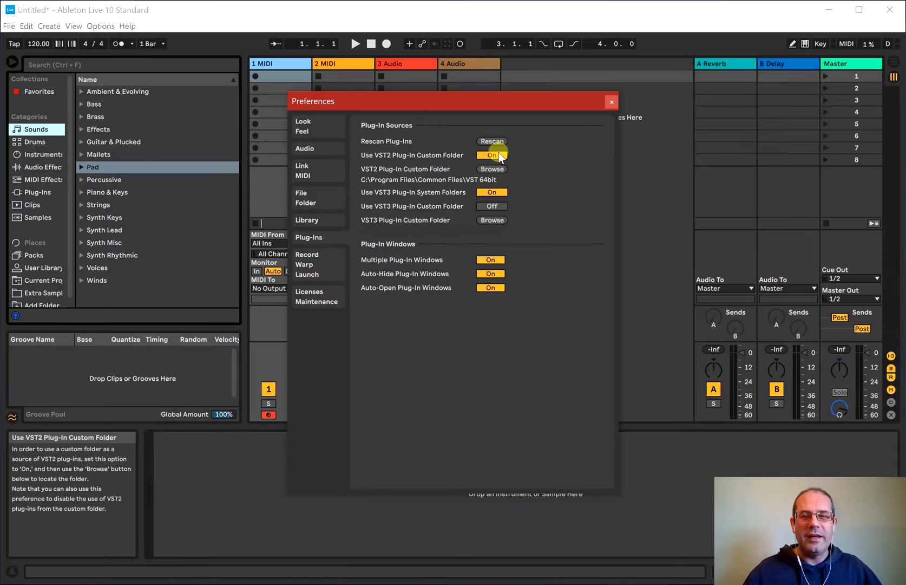
pyautogui.moveTo(559, 191)
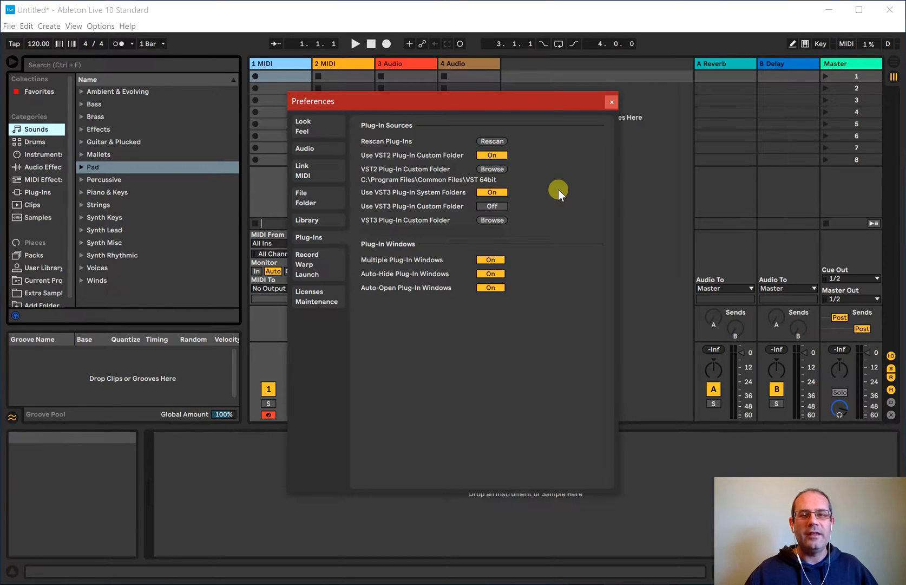
pyautogui.moveTo(585, 155)
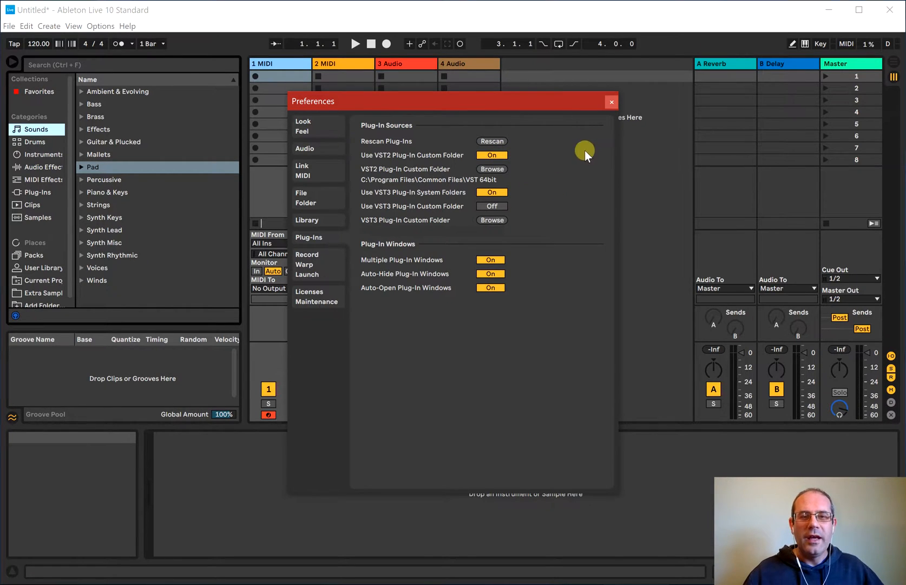
pyautogui.moveTo(386, 155)
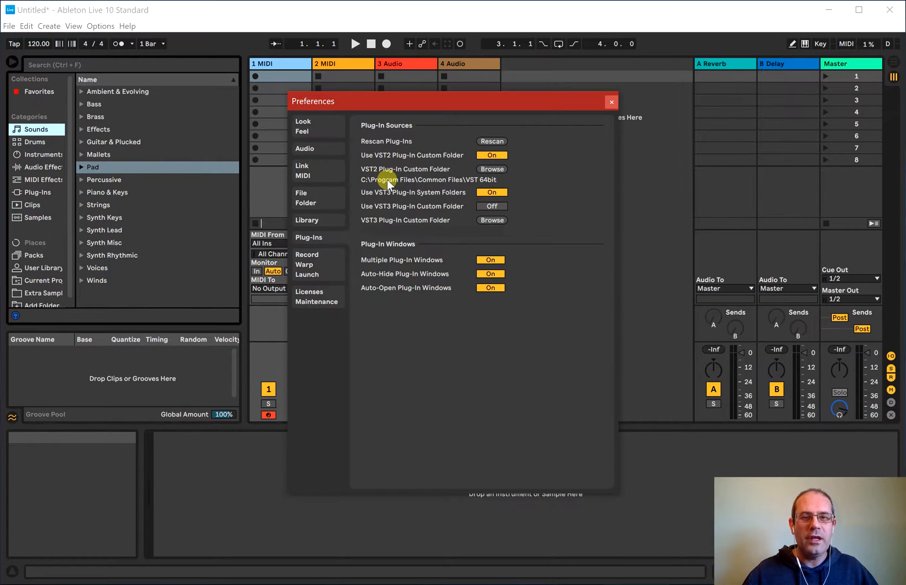
pyautogui.moveTo(474, 189)
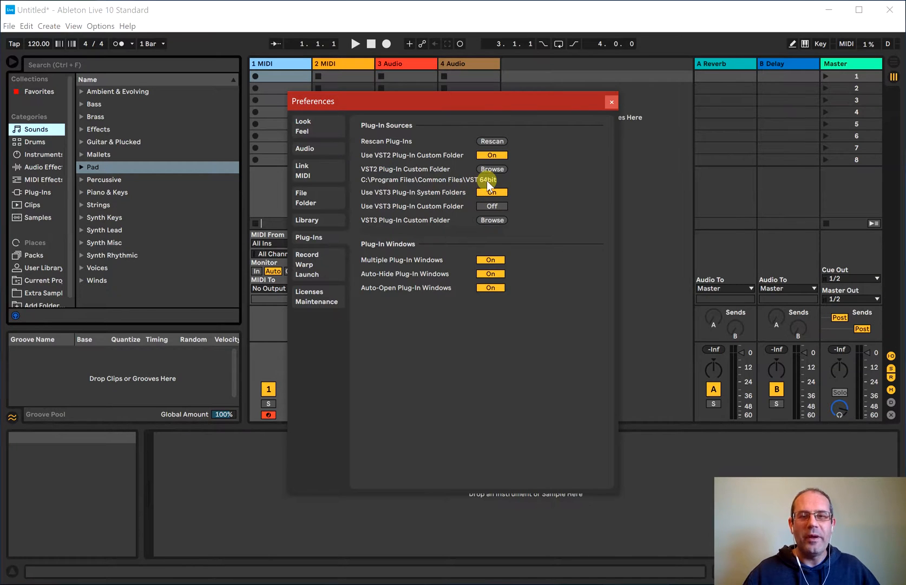
pyautogui.moveTo(386, 160)
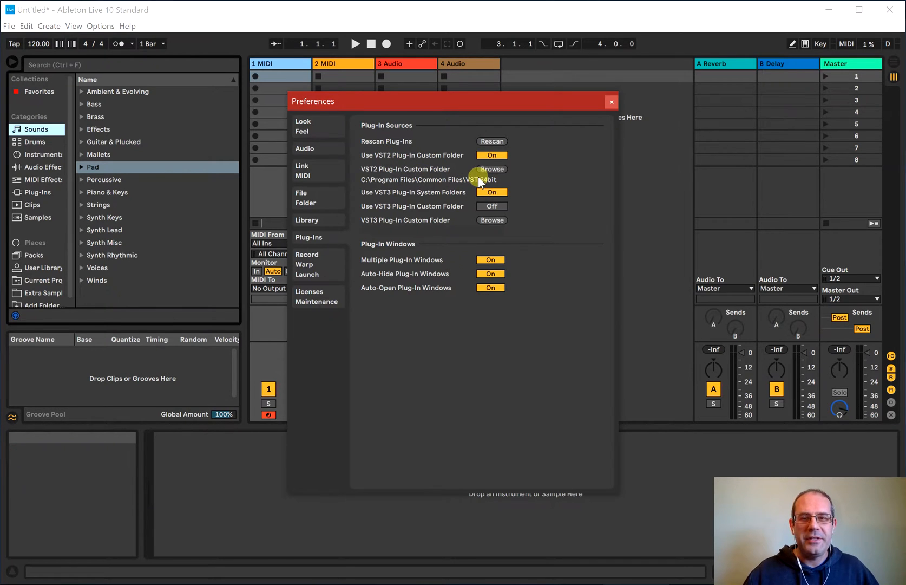
pyautogui.moveTo(486, 182)
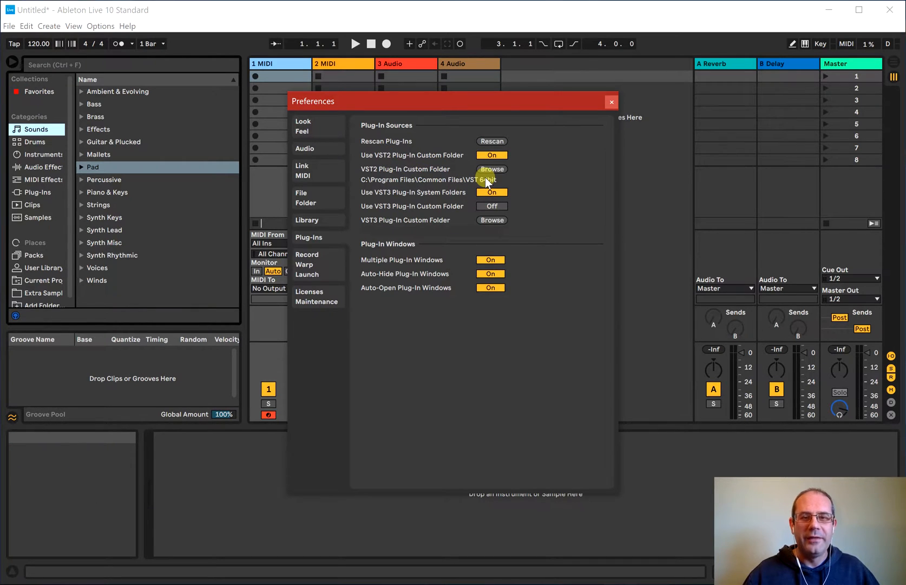
pyautogui.moveTo(386, 196)
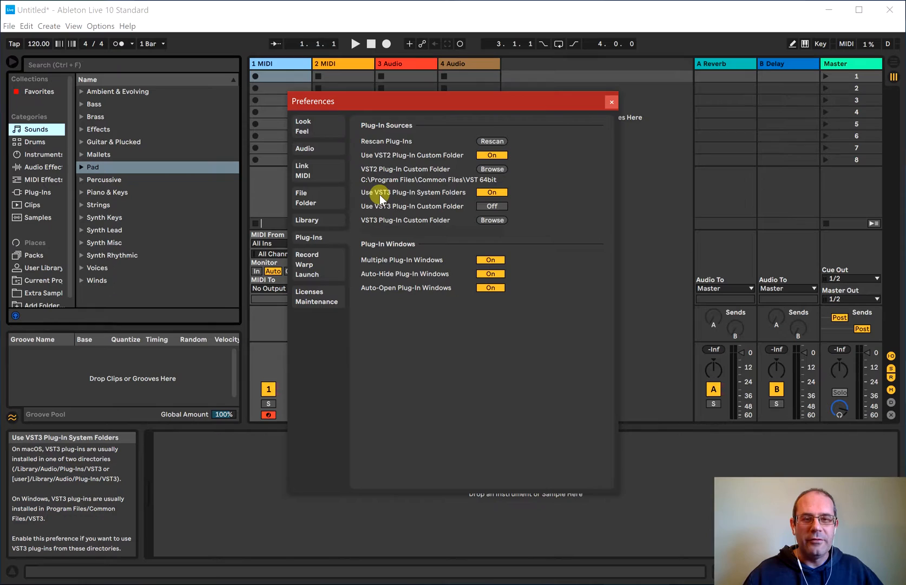
pyautogui.moveTo(491, 191)
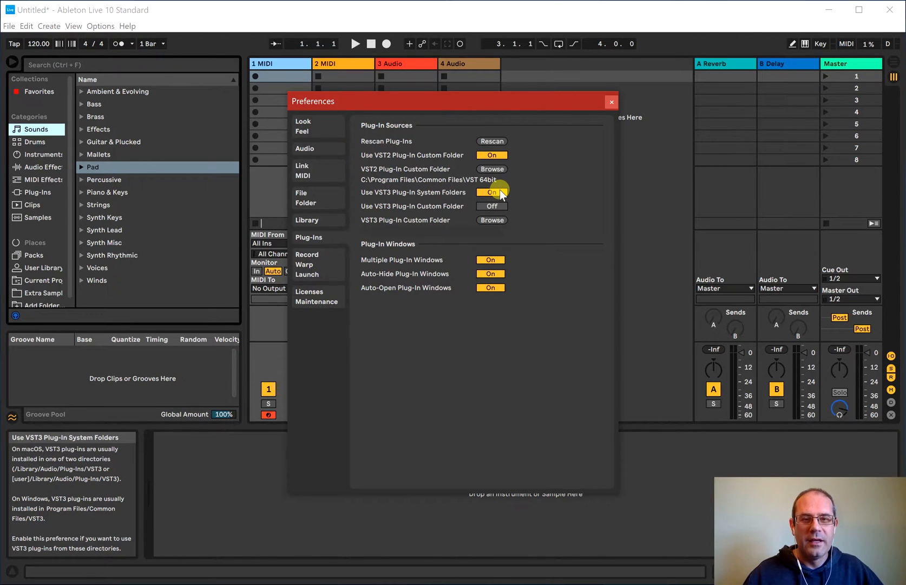
pyautogui.moveTo(485, 191)
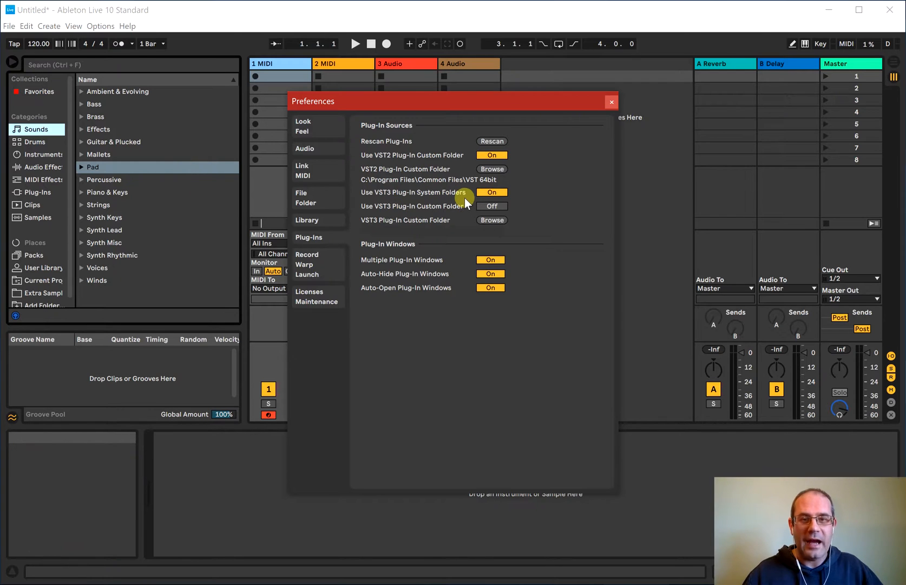
pyautogui.moveTo(405, 209)
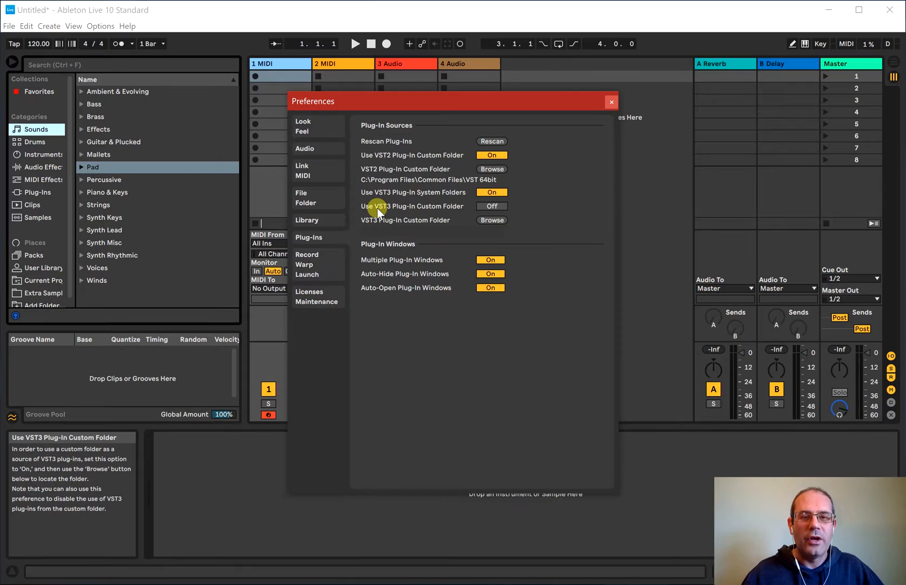
pyautogui.moveTo(412, 209)
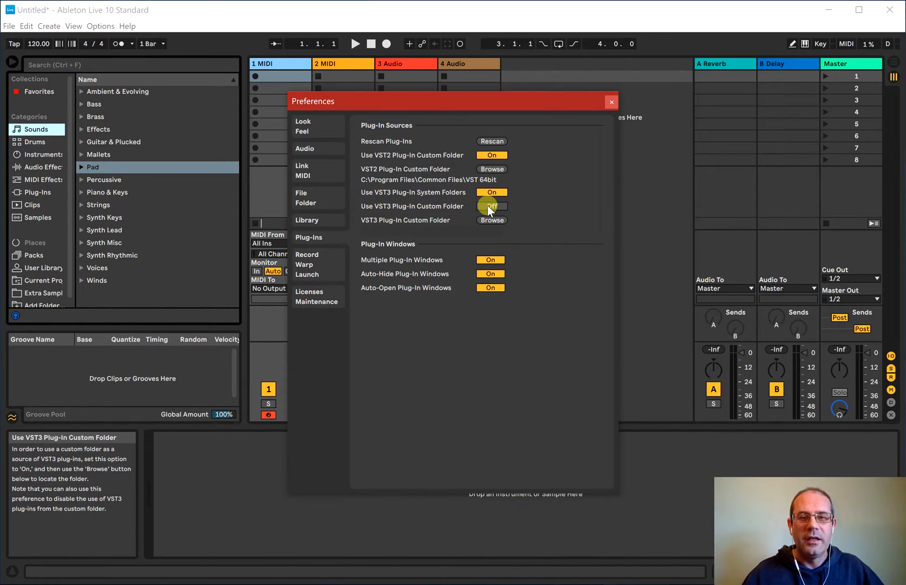
# Confirm VST2 custom folder VST 64bit and VST3 system folders are on, then show third-party Plug-Ins
pyautogui.click(491, 206)
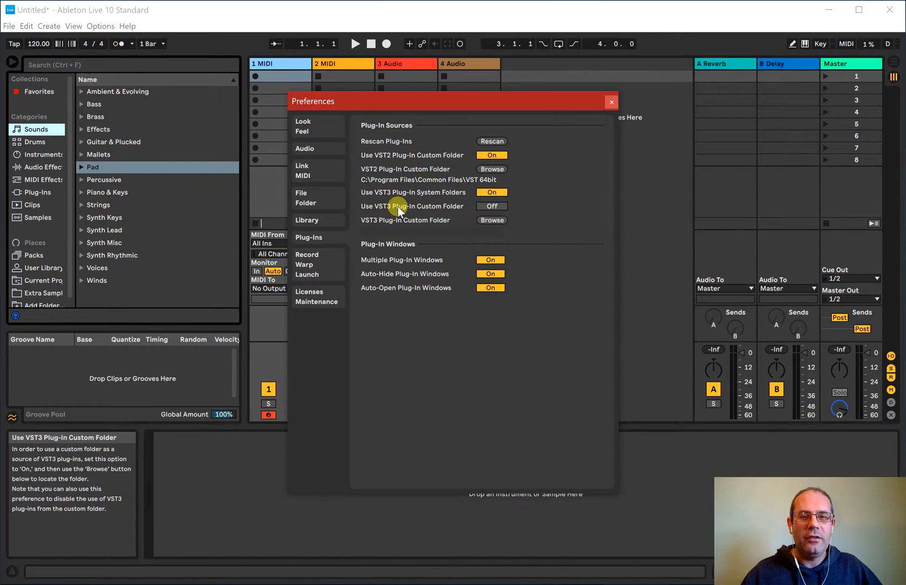
pyautogui.moveTo(490, 207)
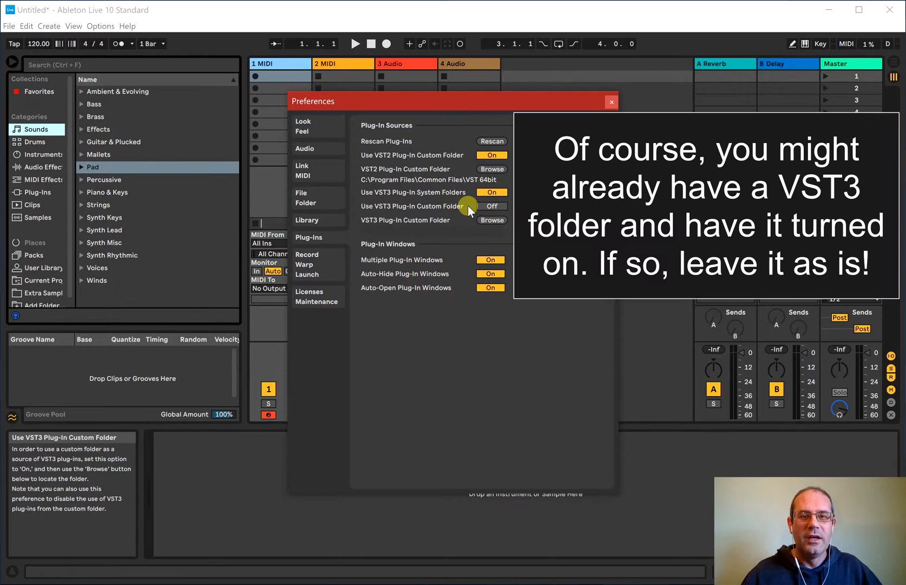
pyautogui.moveTo(379, 220)
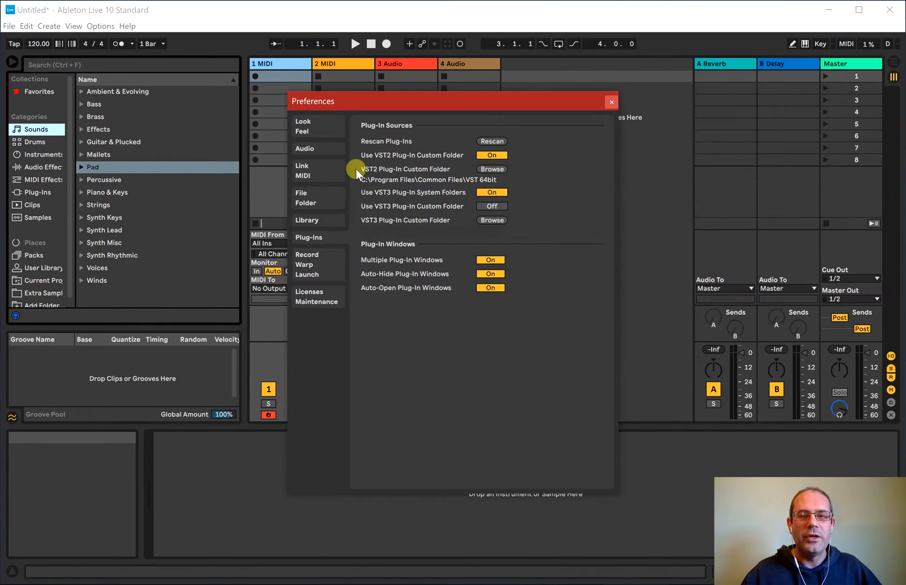
pyautogui.moveTo(405, 169)
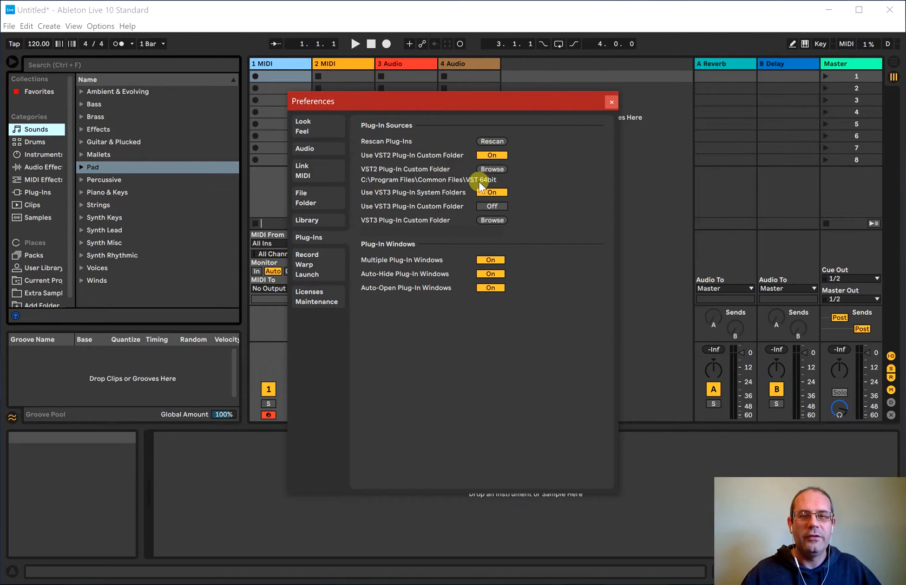
pyautogui.moveTo(375, 196)
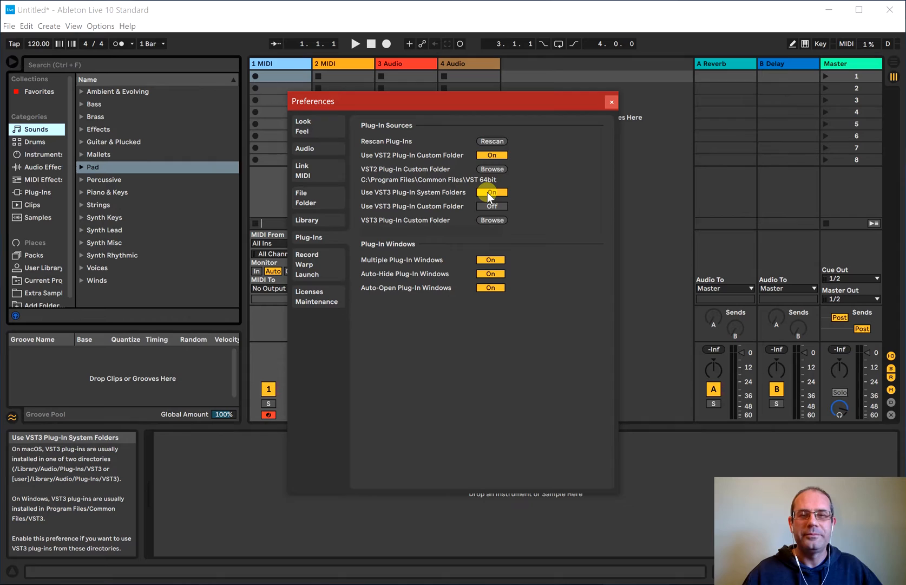
pyautogui.moveTo(447, 206)
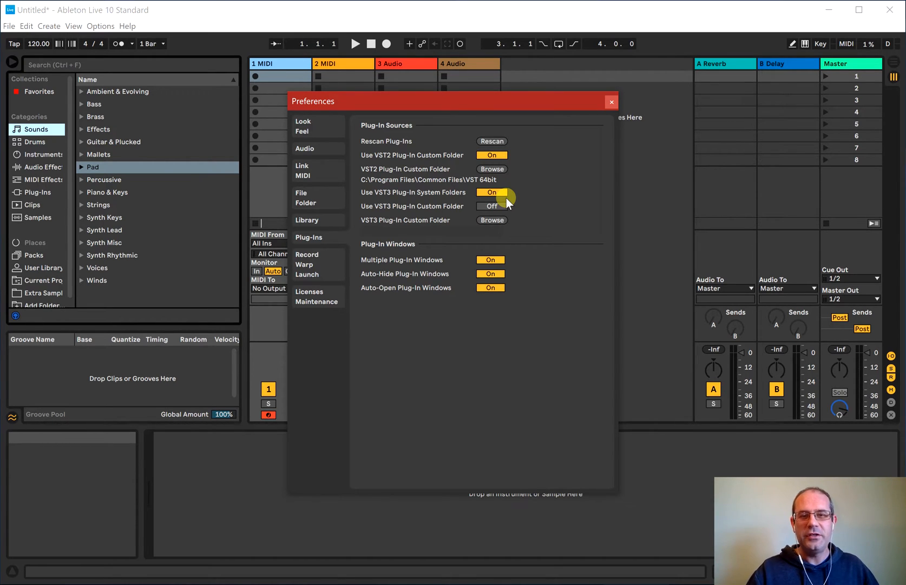
pyautogui.moveTo(625, 100)
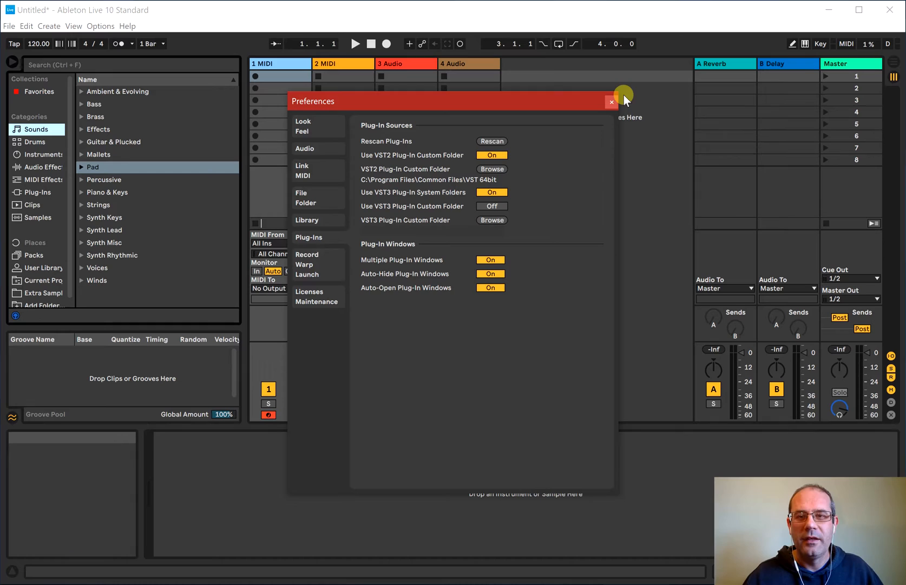
pyautogui.moveTo(611, 104)
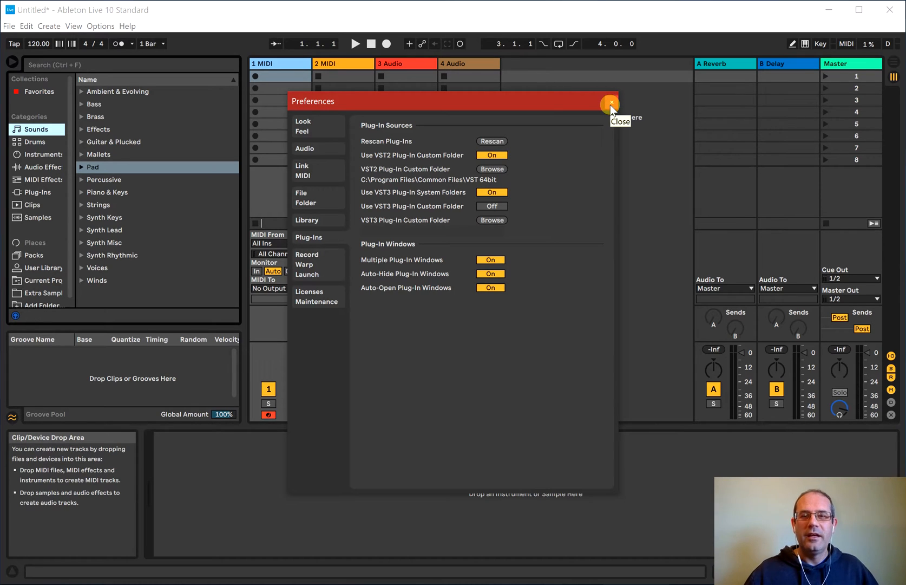
pyautogui.click(611, 102)
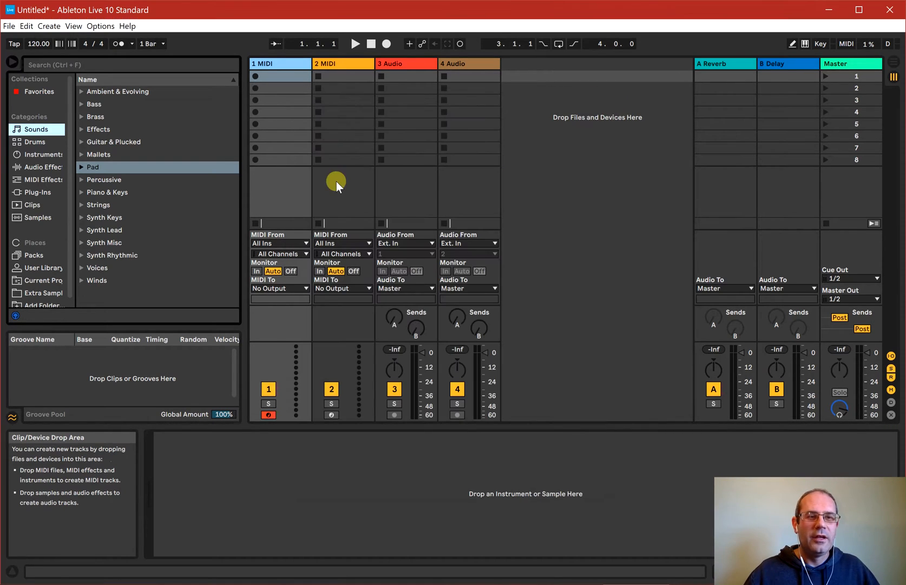
pyautogui.click(36, 192)
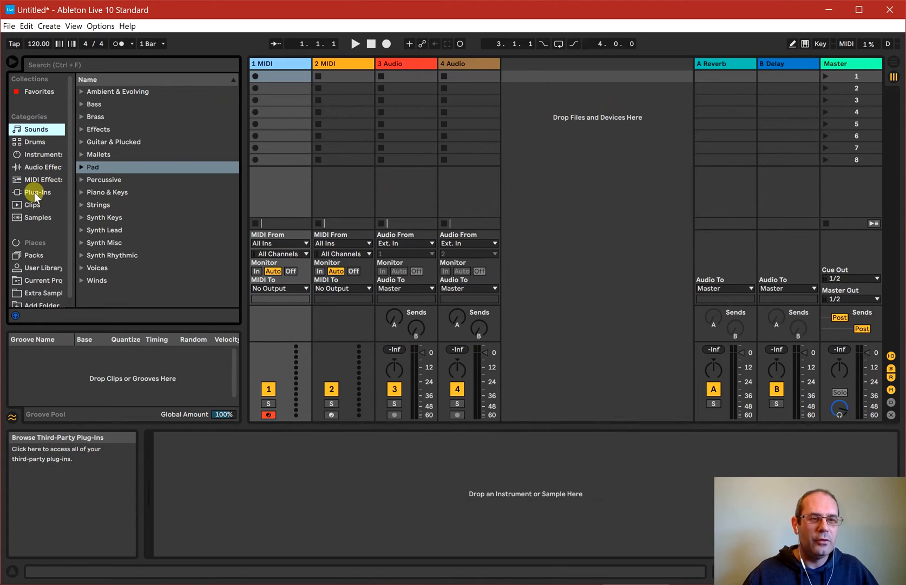
pyautogui.click(38, 192)
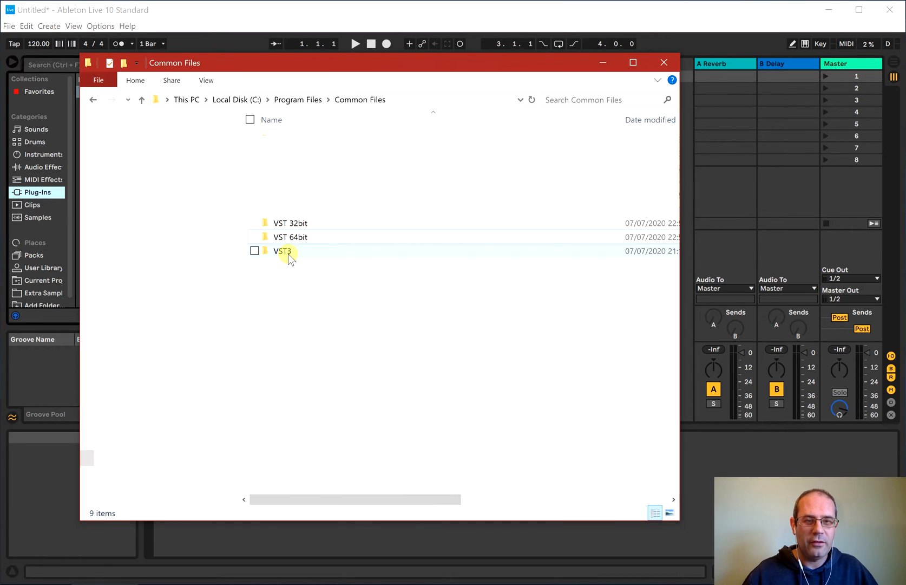
# Inspect the VST3 folder in C:\Program Files\Common Files
pyautogui.click(664, 63)
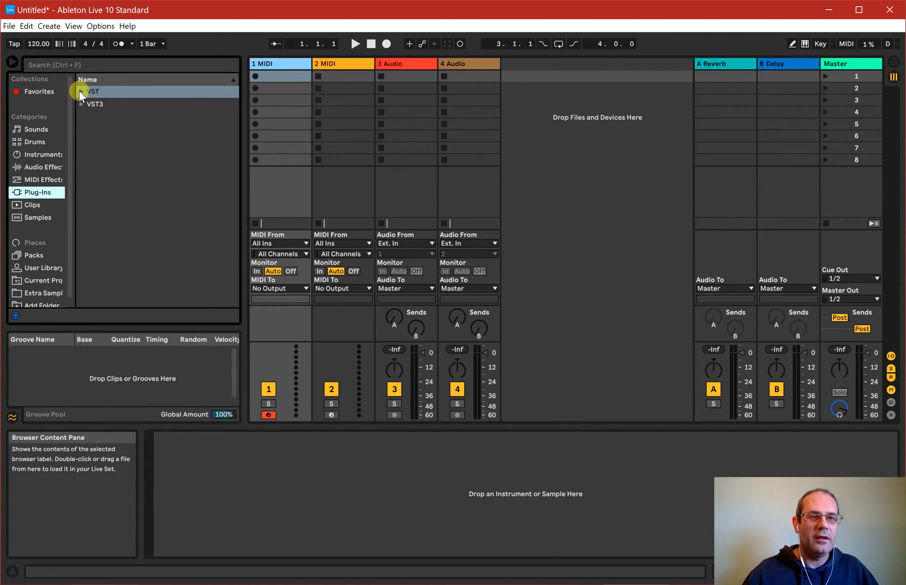
# Expand the VST plug-in folder and select Kontakt
pyautogui.click(82, 91)
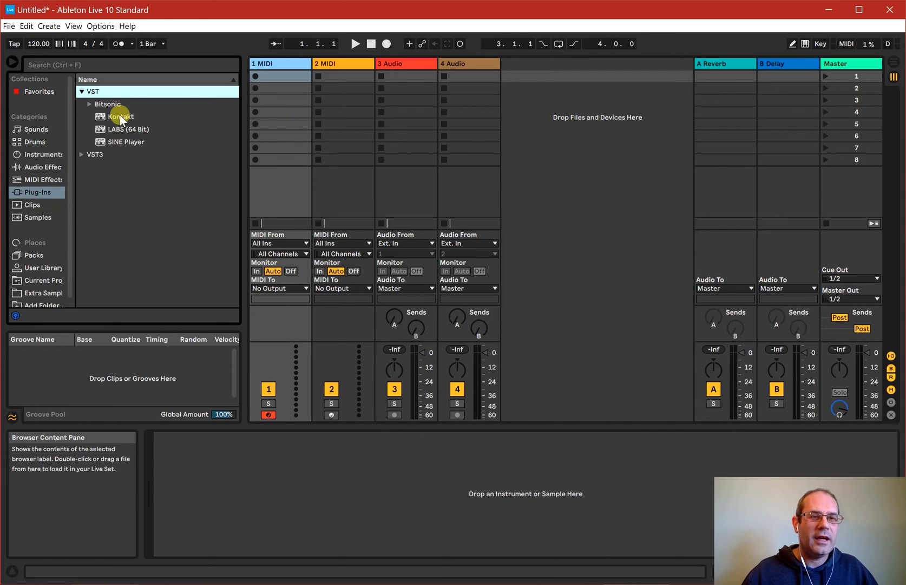
pyautogui.click(121, 116)
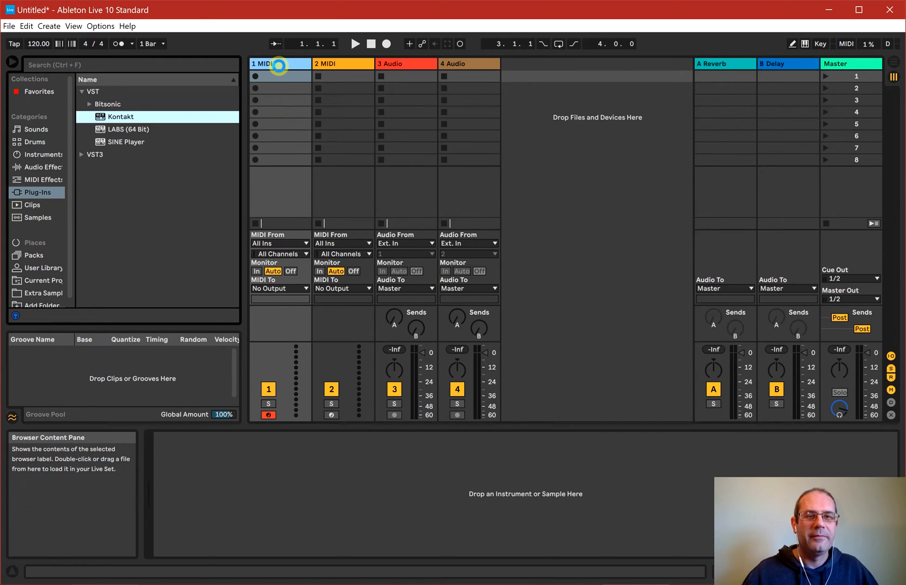
# Load Kontakt onto the 1 MIDI track and close its Kontakt Player window
pyautogui.doubleClick(120, 117)
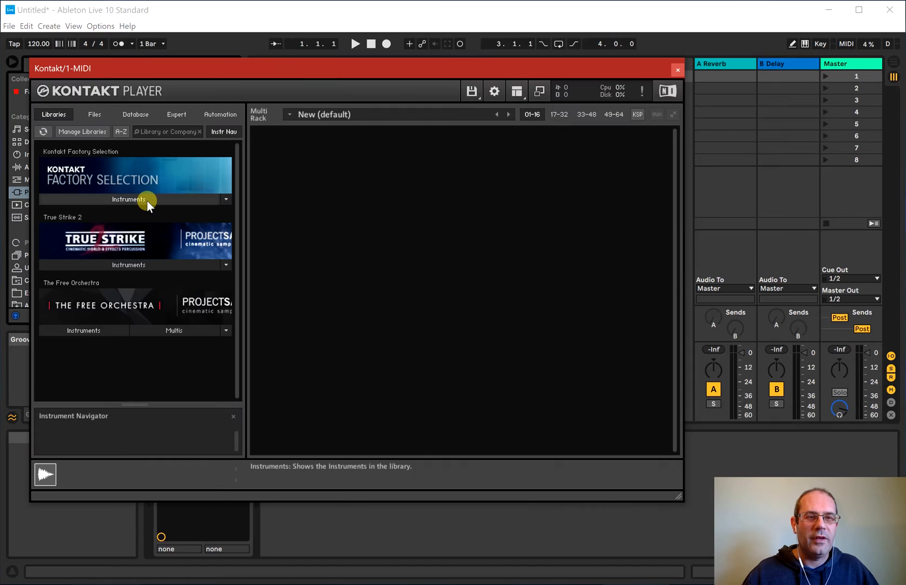
pyautogui.moveTo(322, 206)
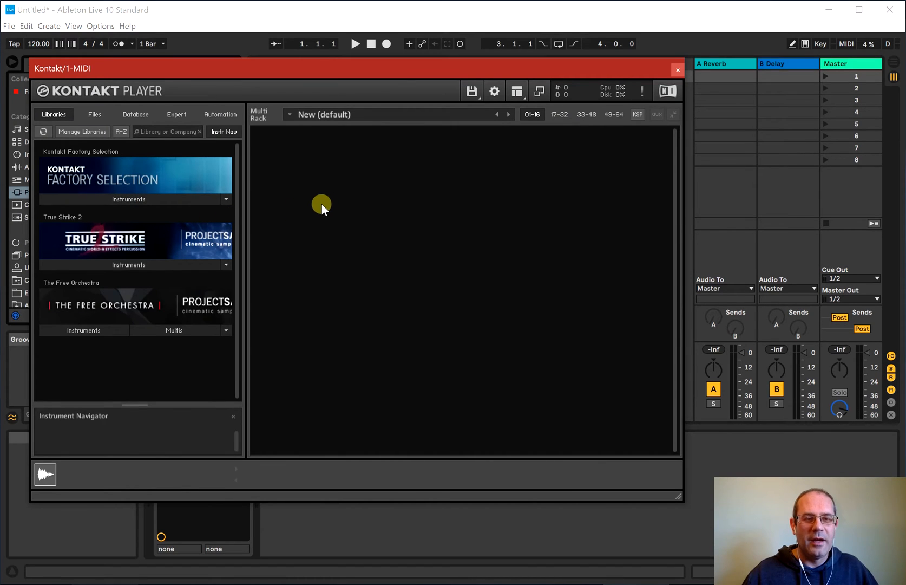
pyautogui.moveTo(276, 284)
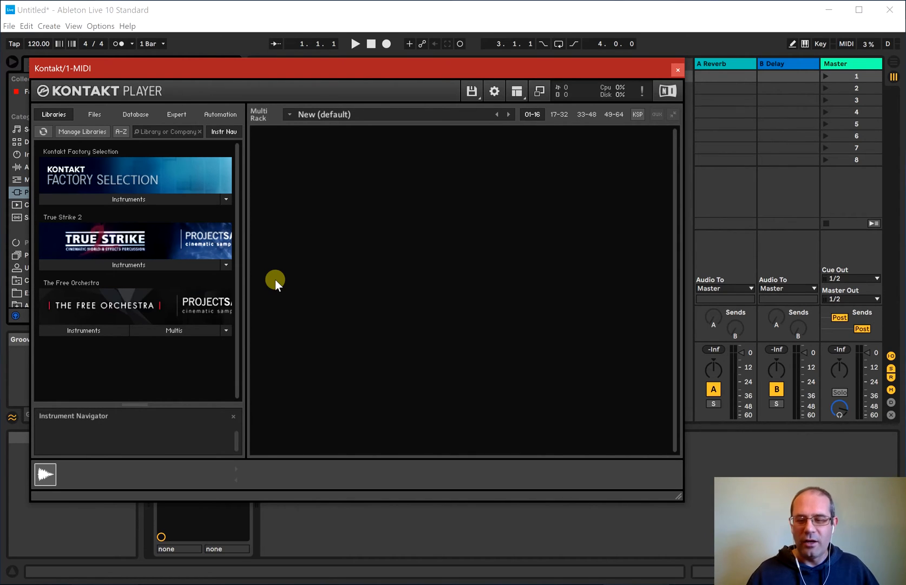
pyautogui.moveTo(306, 308)
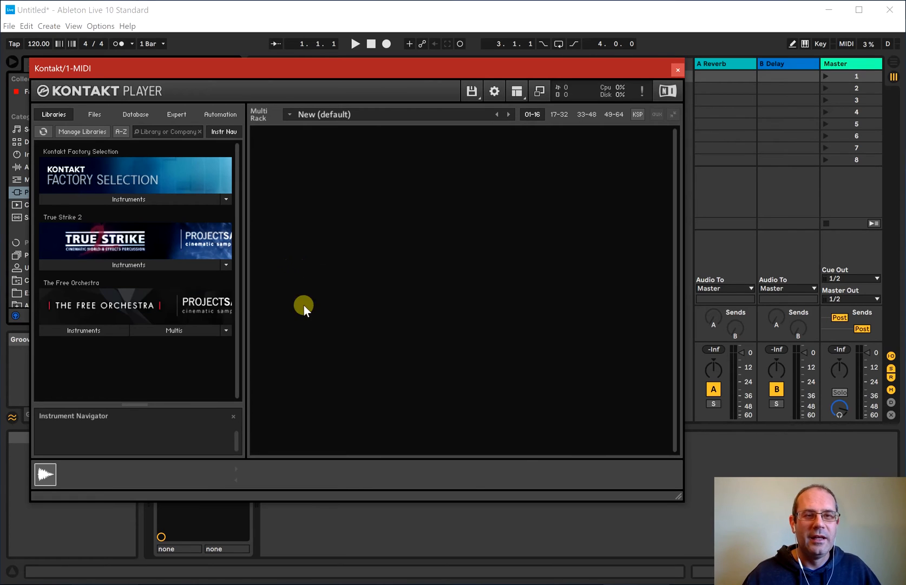
pyautogui.moveTo(677, 68)
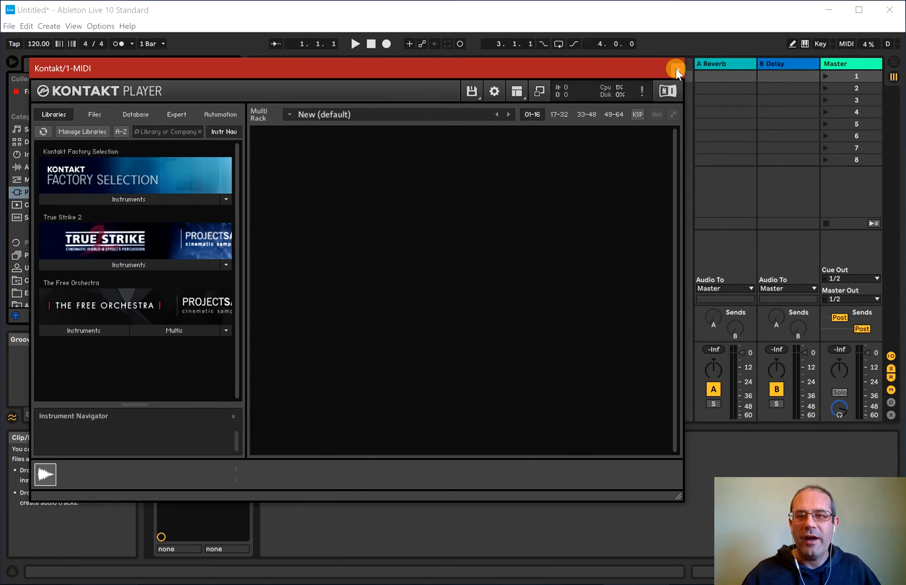
pyautogui.click(675, 68)
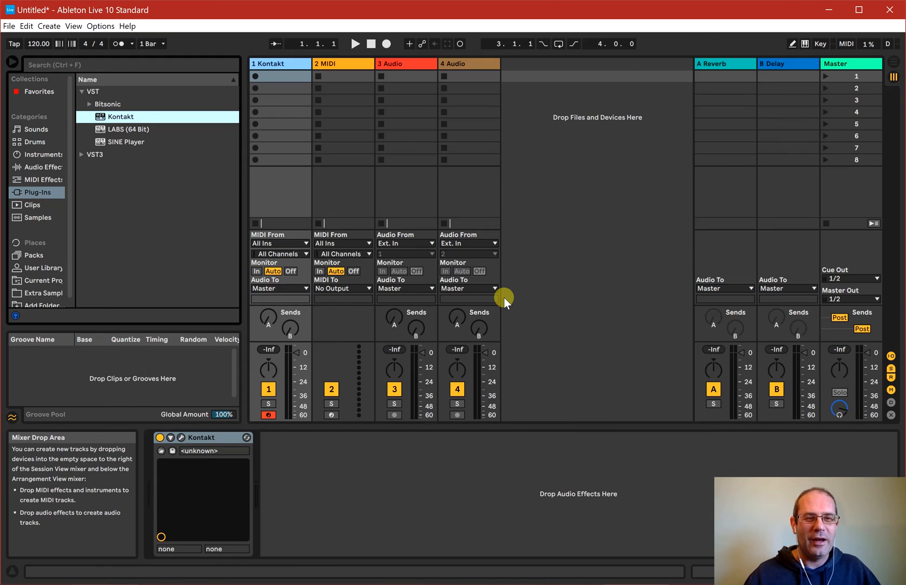
pyautogui.moveTo(592, 214)
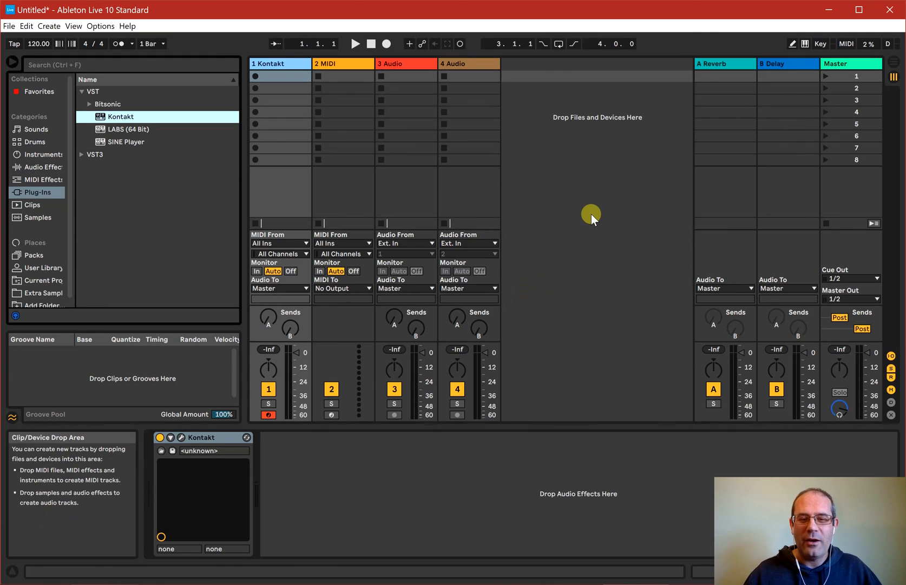
pyautogui.moveTo(595, 209)
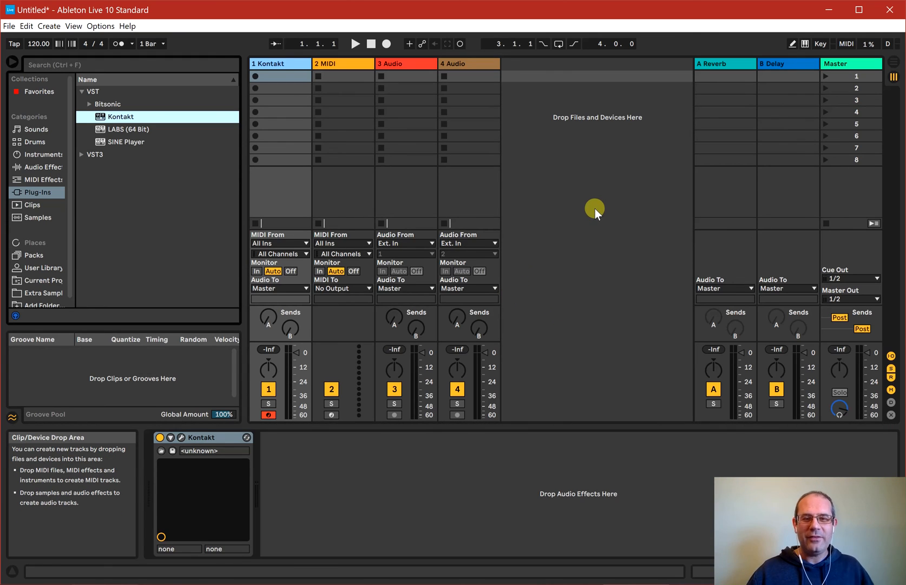